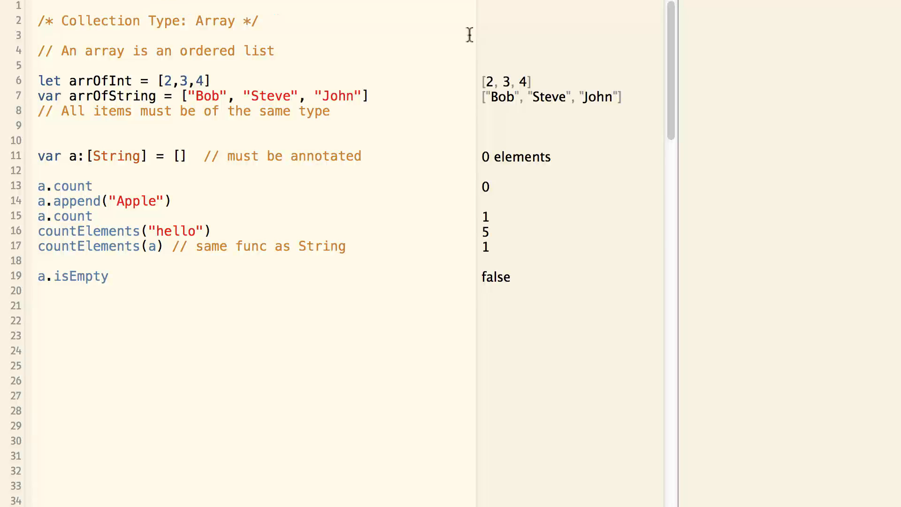
mouse_move(280, 41)
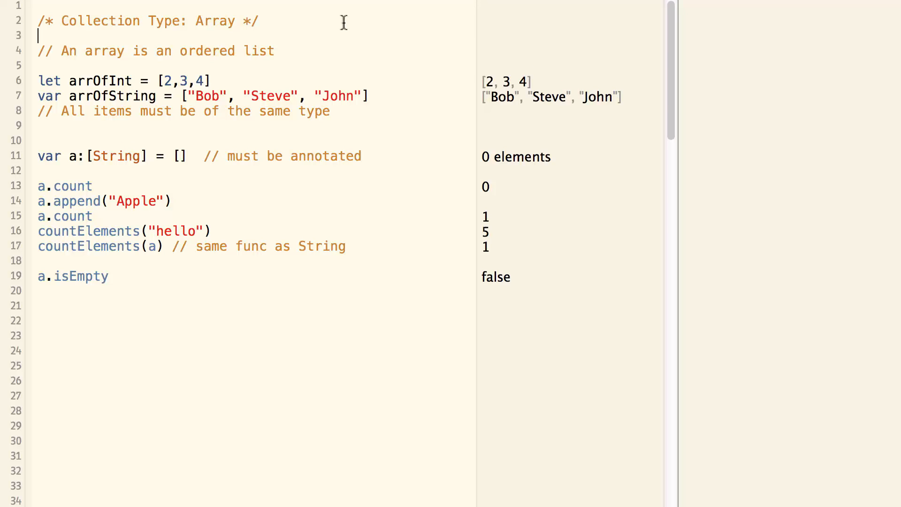
mouse_move(278, 54)
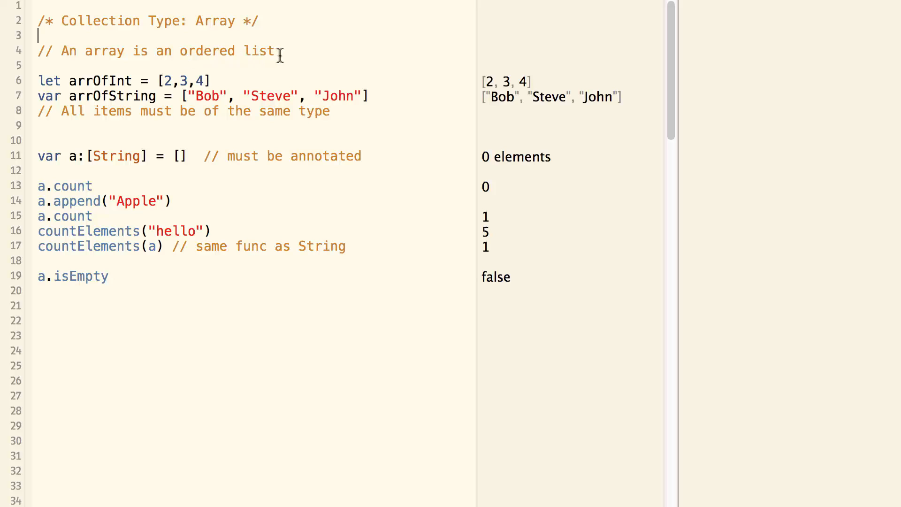
mouse_move(192, 62)
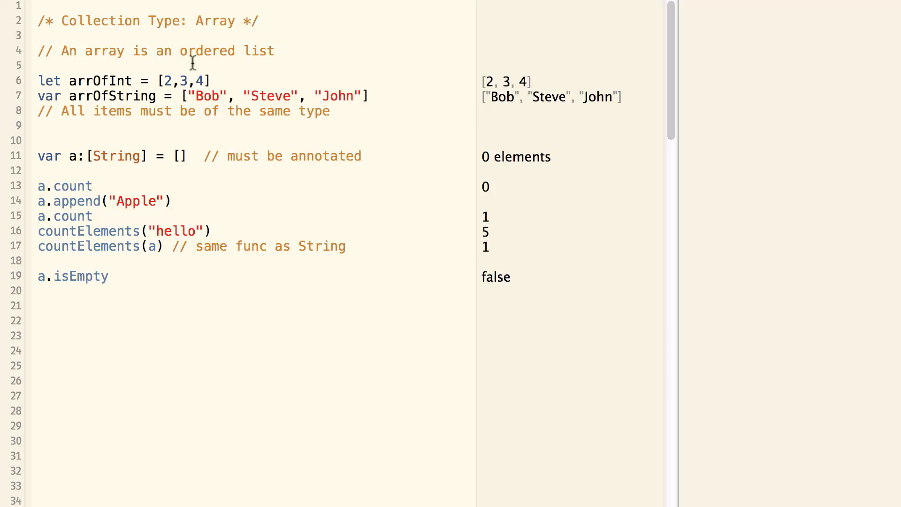
Highlight arrOfInt, the 'same type' comment, the [String] annotation, and the += operator on line 39
double_click(99, 81)
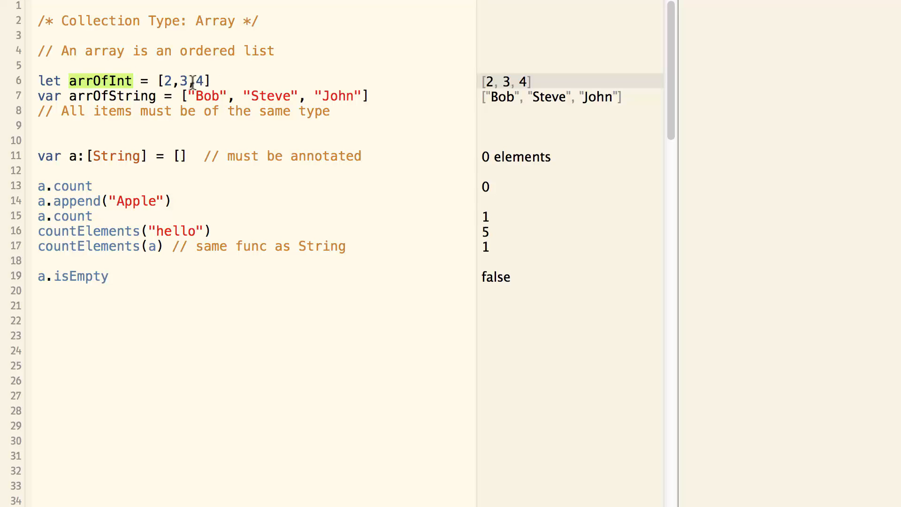
mouse_move(55, 80)
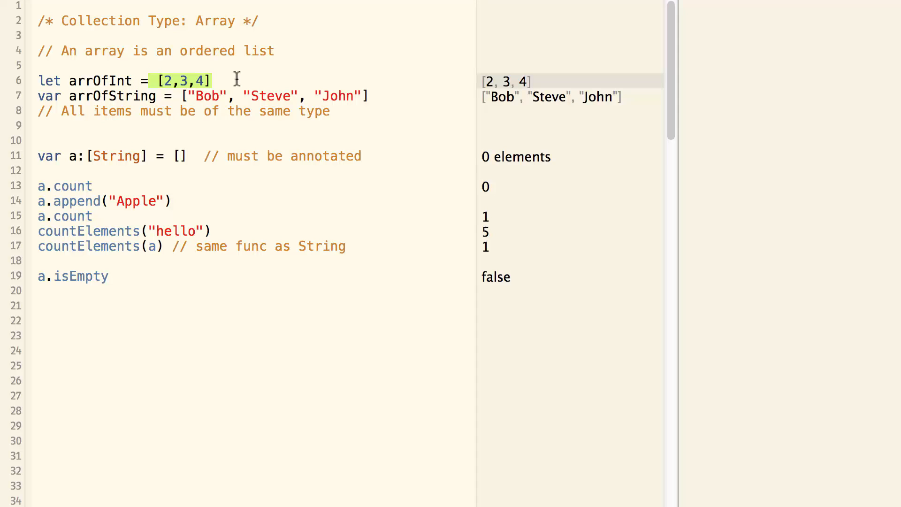
mouse_move(71, 107)
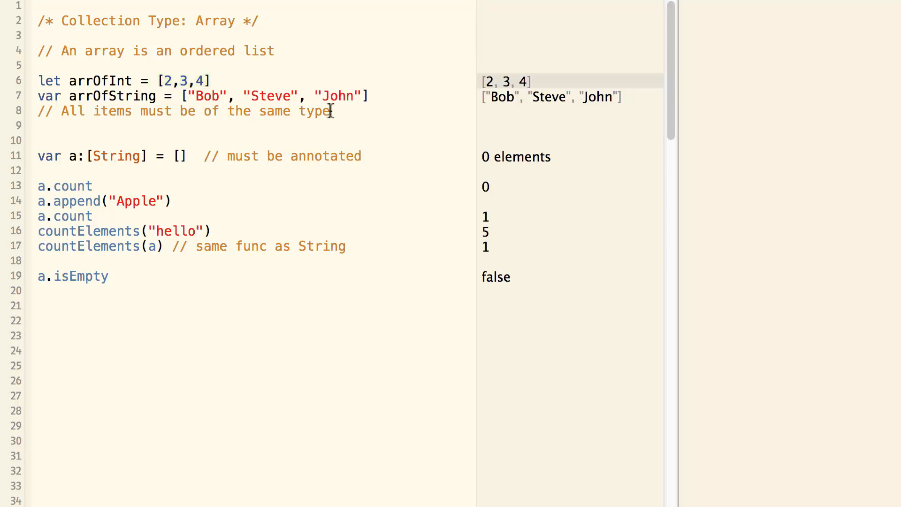
double_click(295, 110)
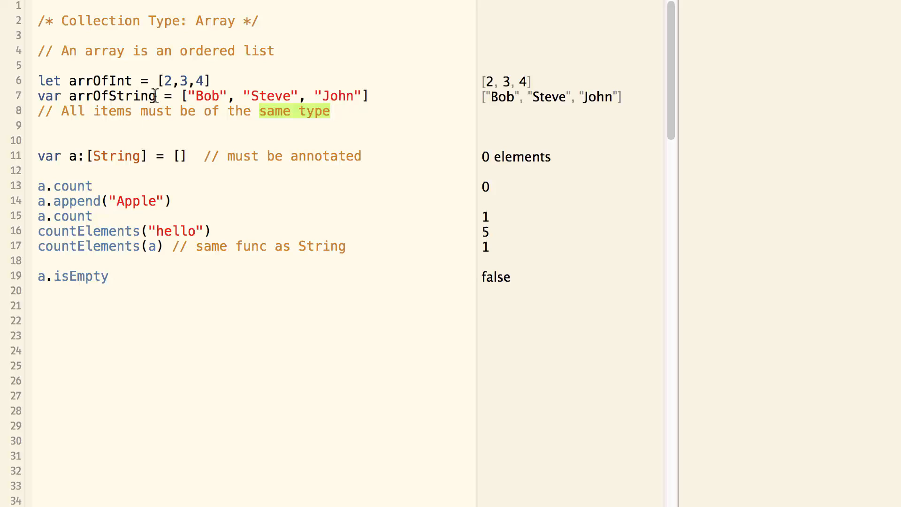
mouse_move(363, 98)
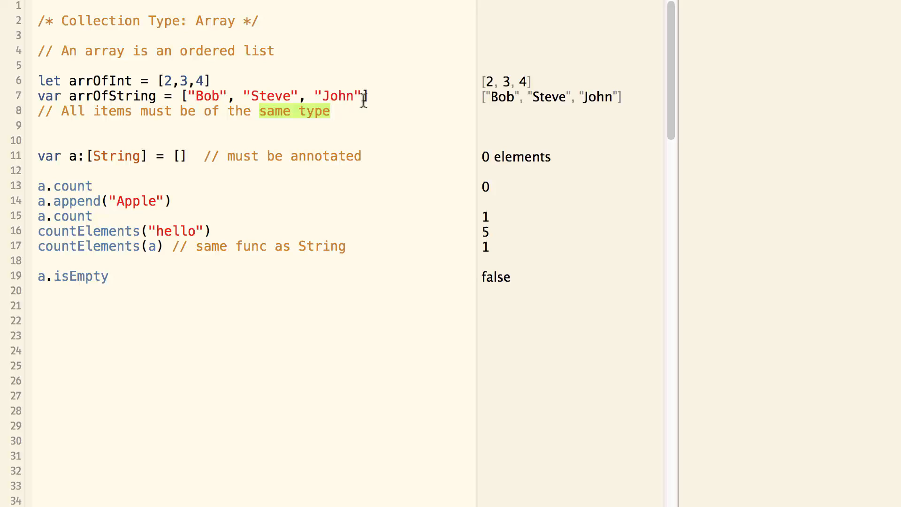
mouse_move(227, 156)
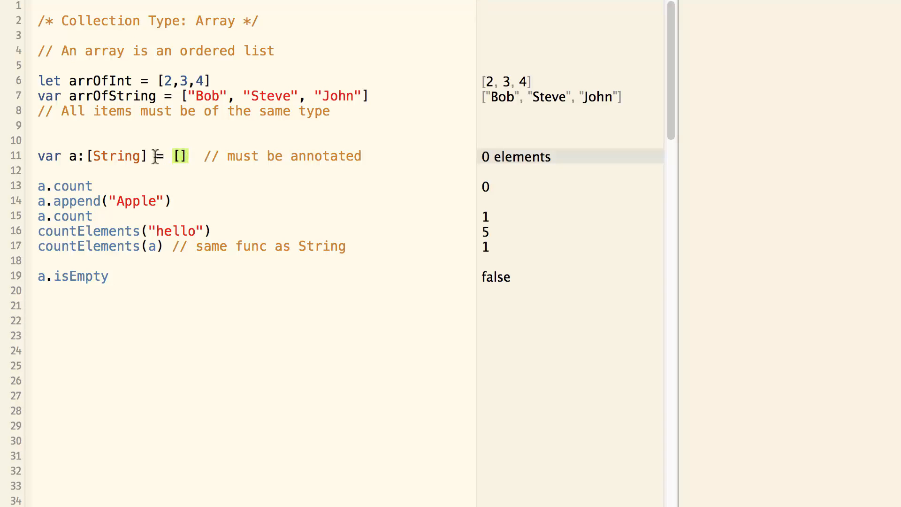
double_click(118, 156)
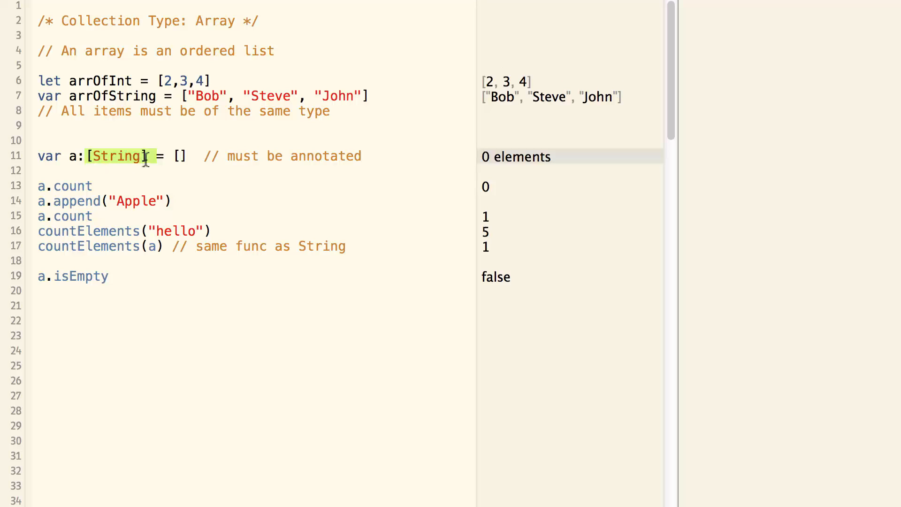
mouse_move(153, 156)
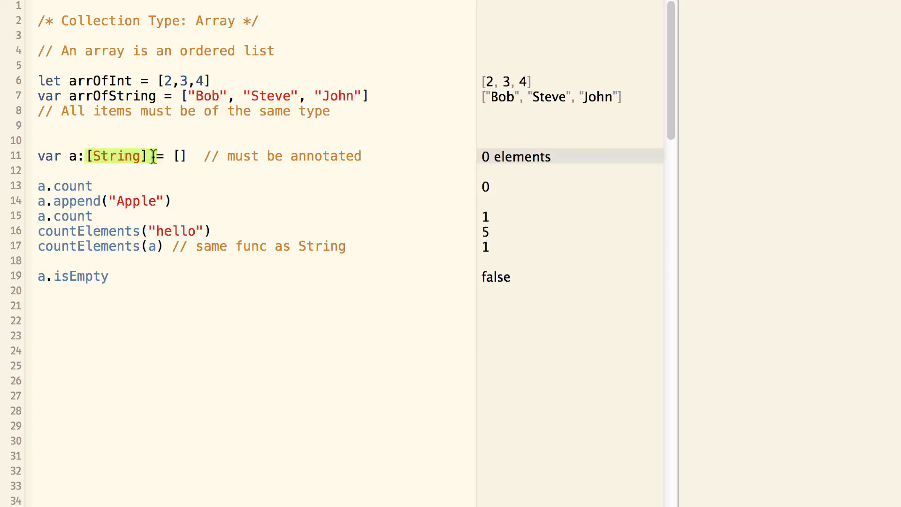
mouse_move(64, 190)
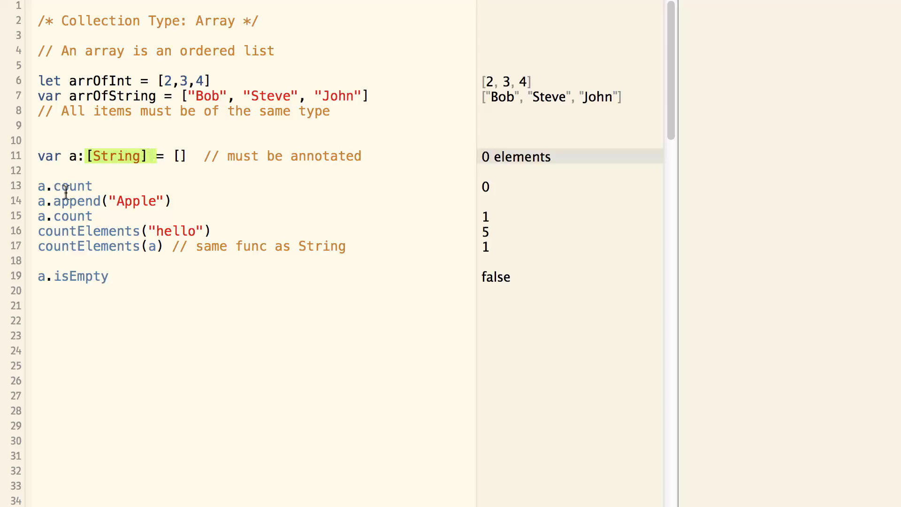
mouse_move(168, 185)
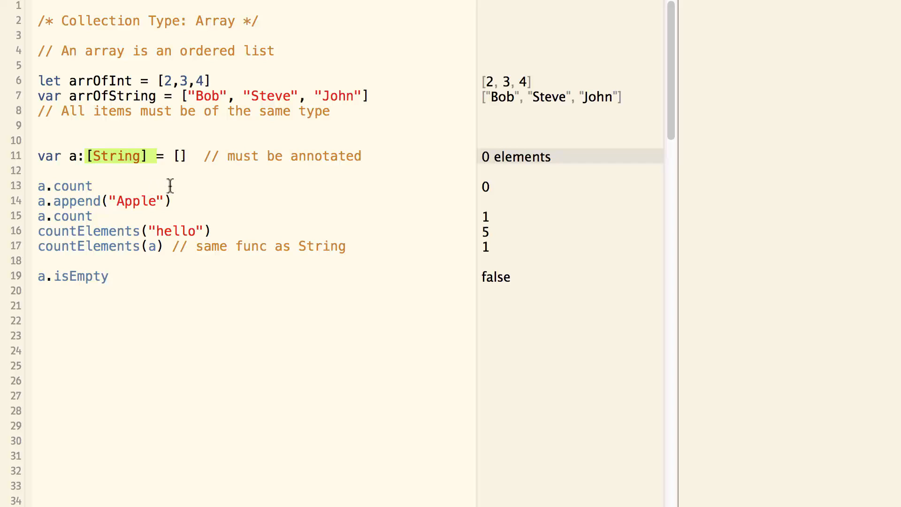
mouse_move(449, 192)
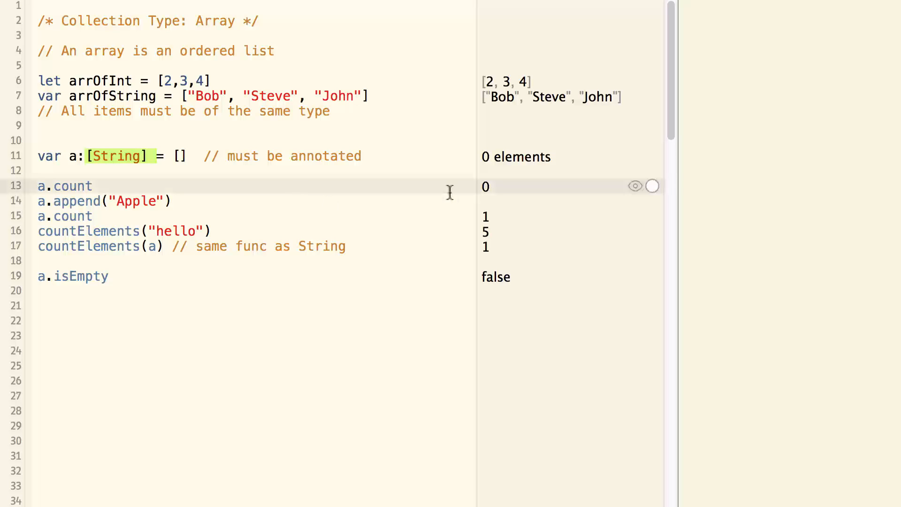
mouse_move(497, 189)
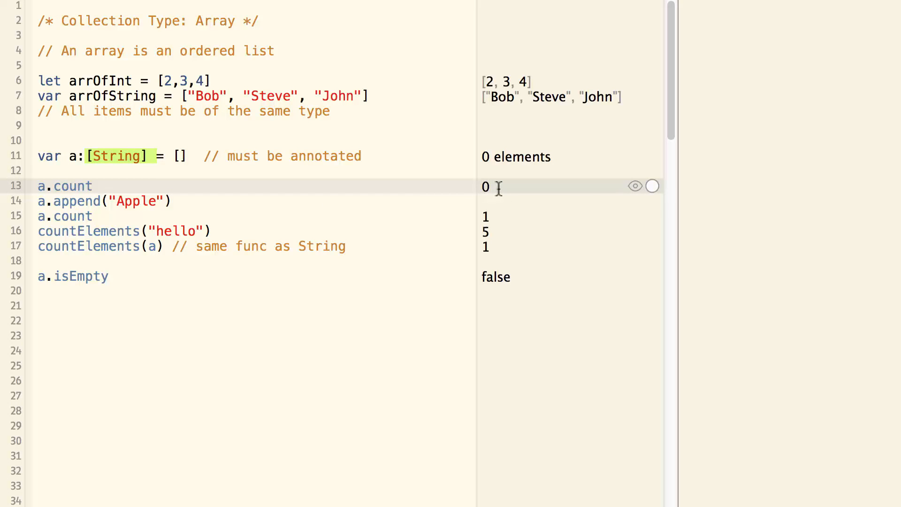
mouse_move(98, 208)
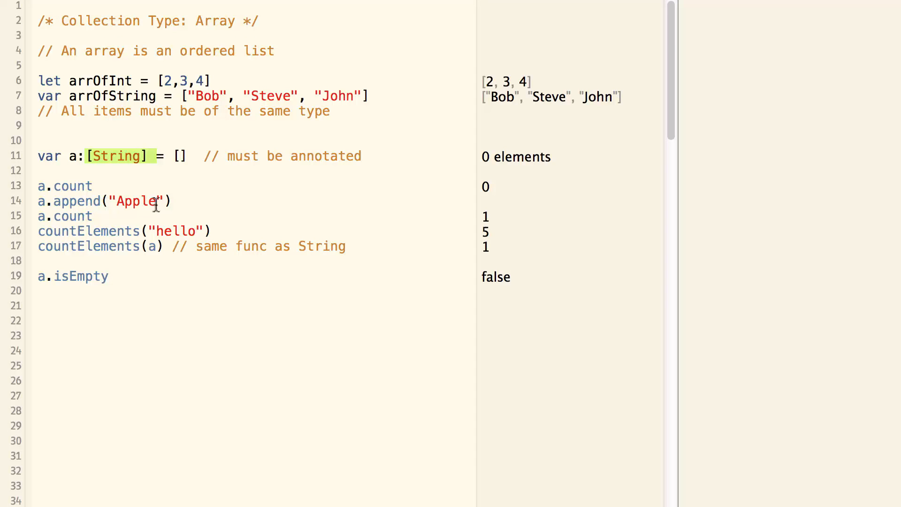
mouse_move(95, 224)
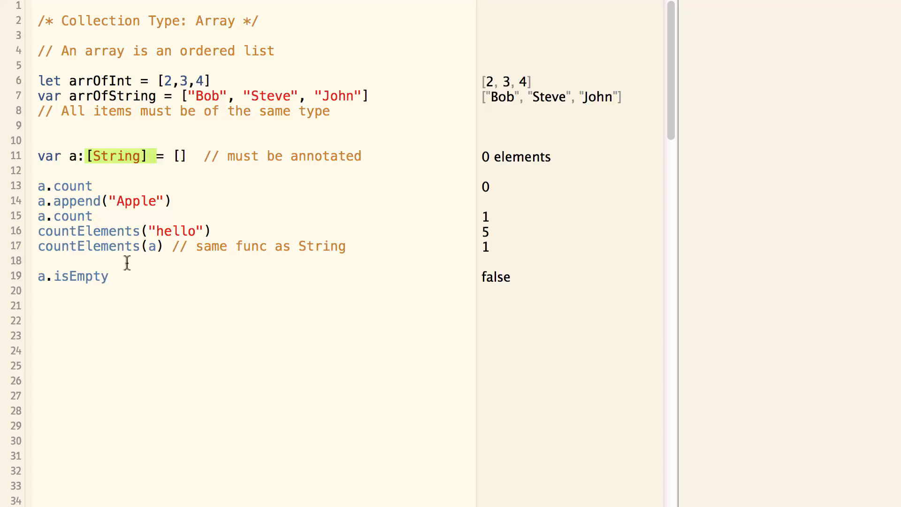
mouse_move(141, 231)
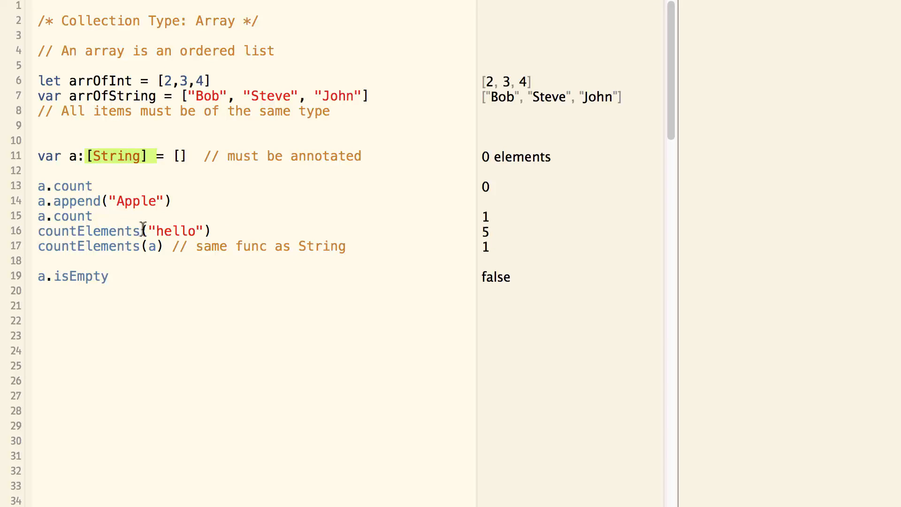
mouse_move(209, 231)
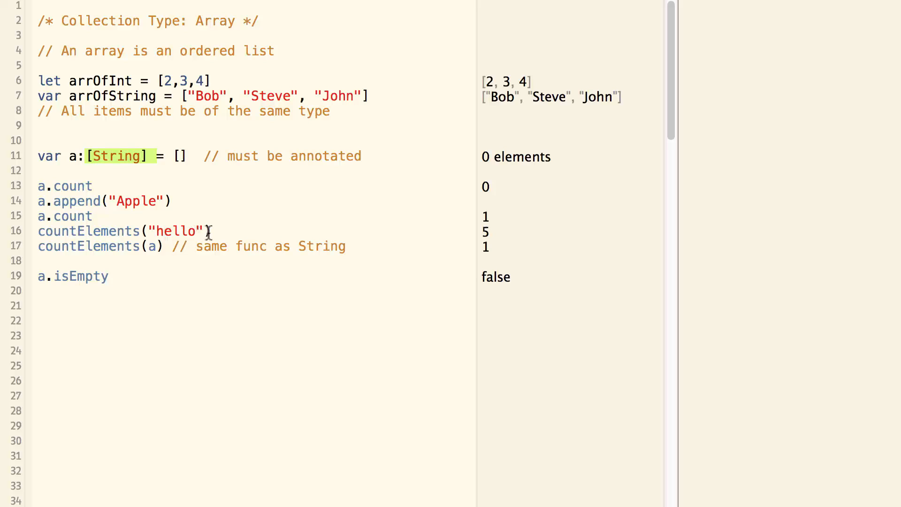
mouse_move(204, 235)
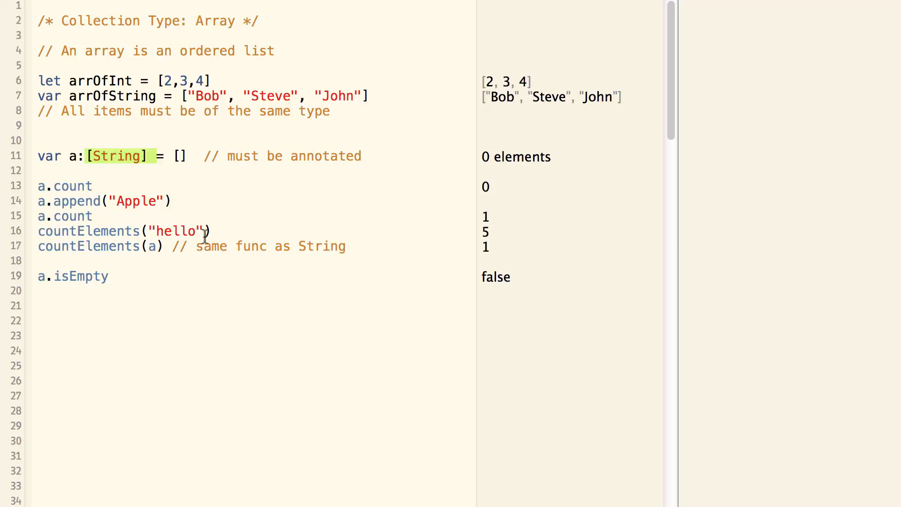
mouse_move(134, 252)
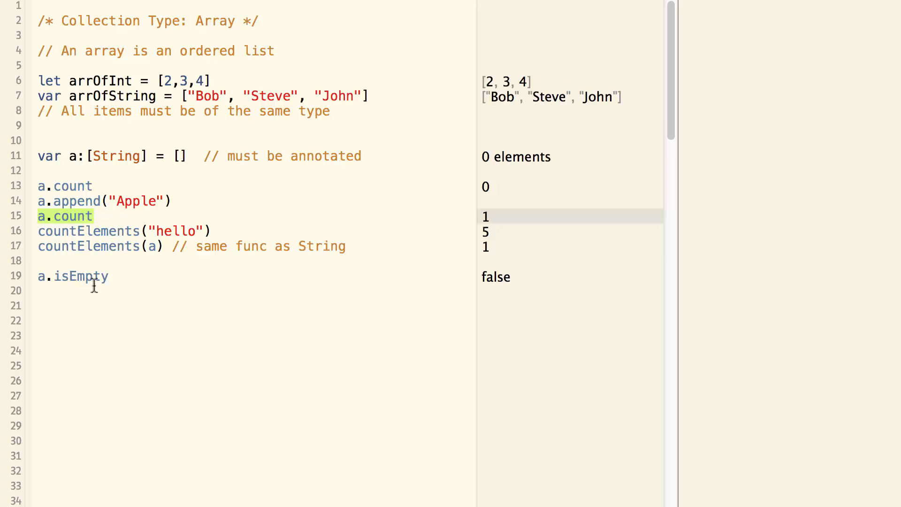
left_click(107, 276)
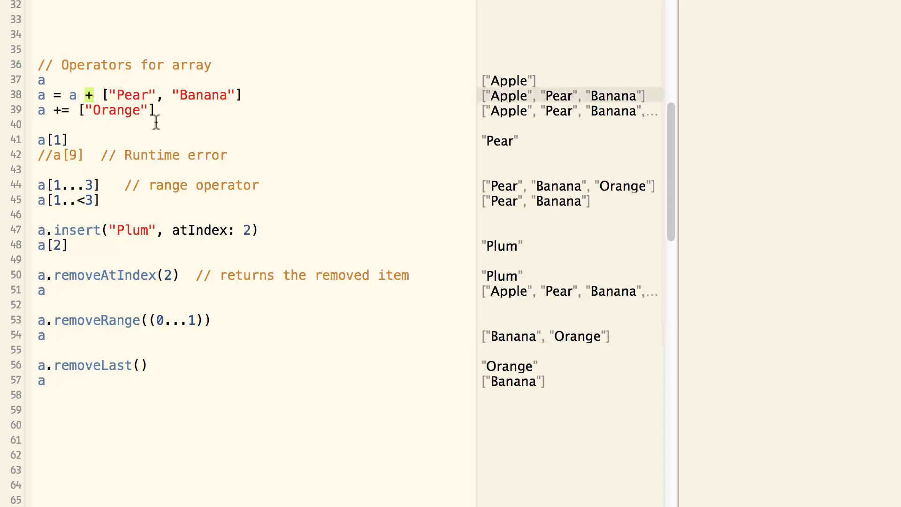
mouse_move(227, 119)
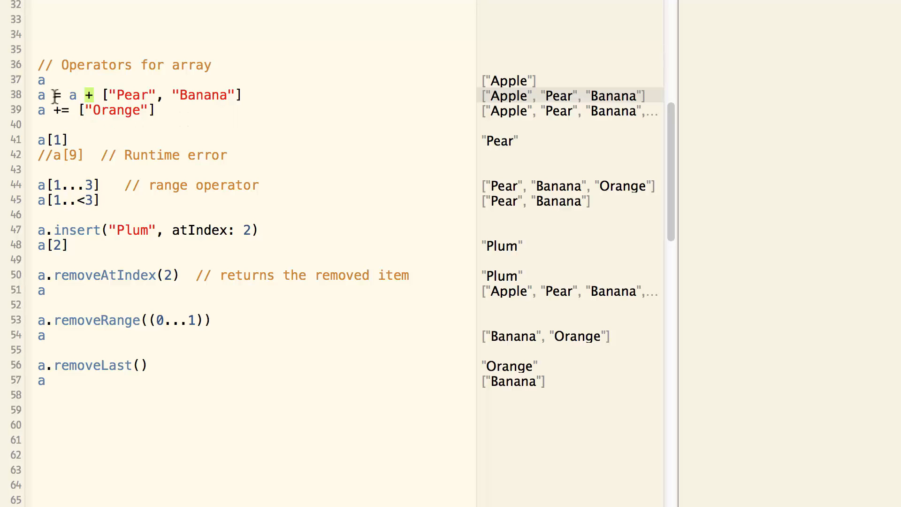
double_click(40, 79)
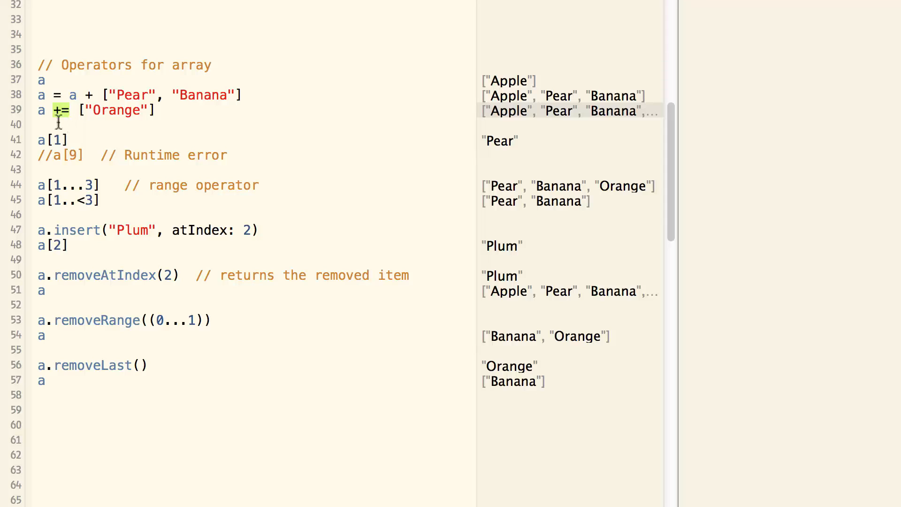
mouse_move(149, 130)
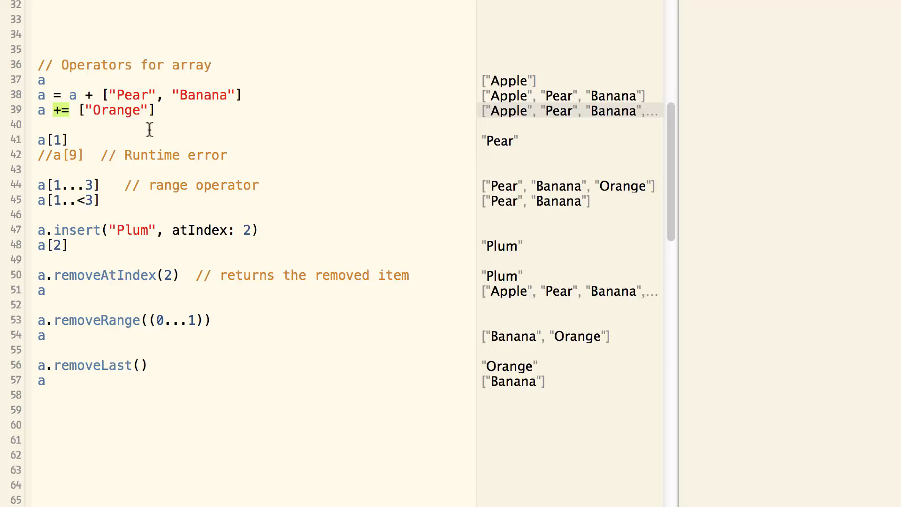
mouse_move(87, 139)
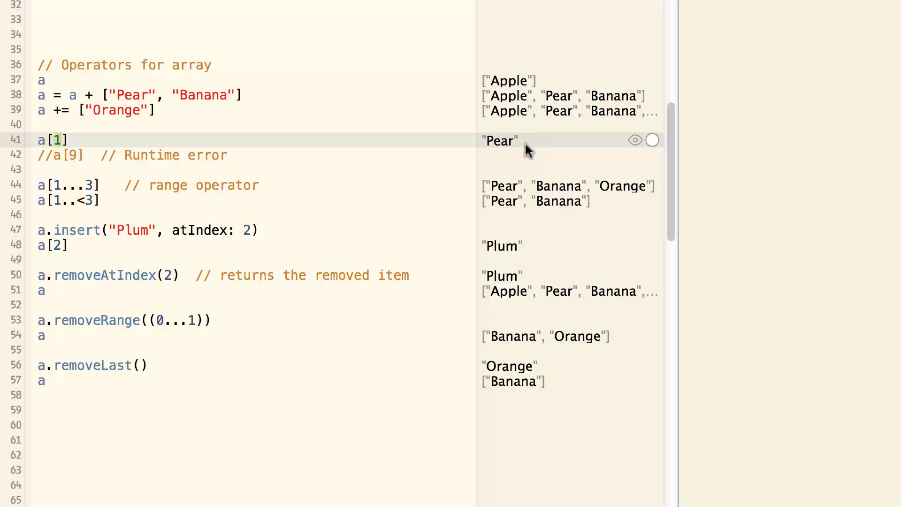
mouse_move(522, 150)
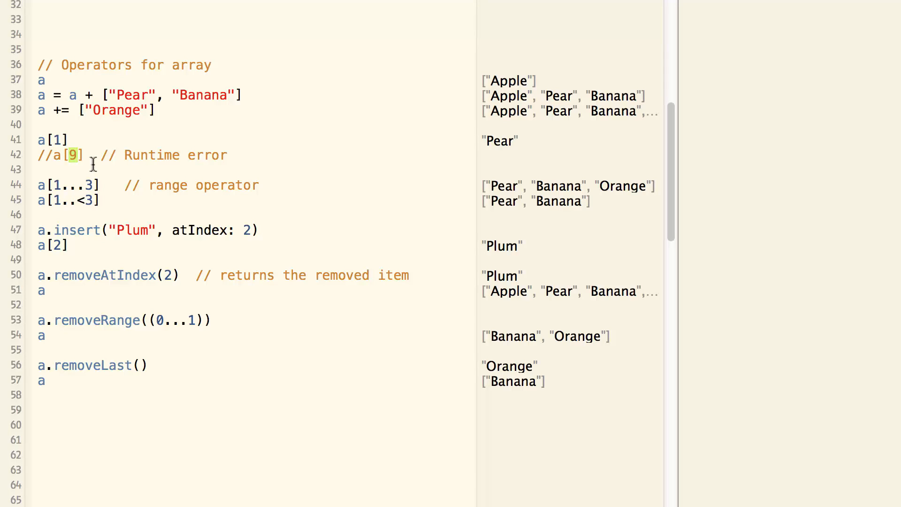
left_click(52, 184)
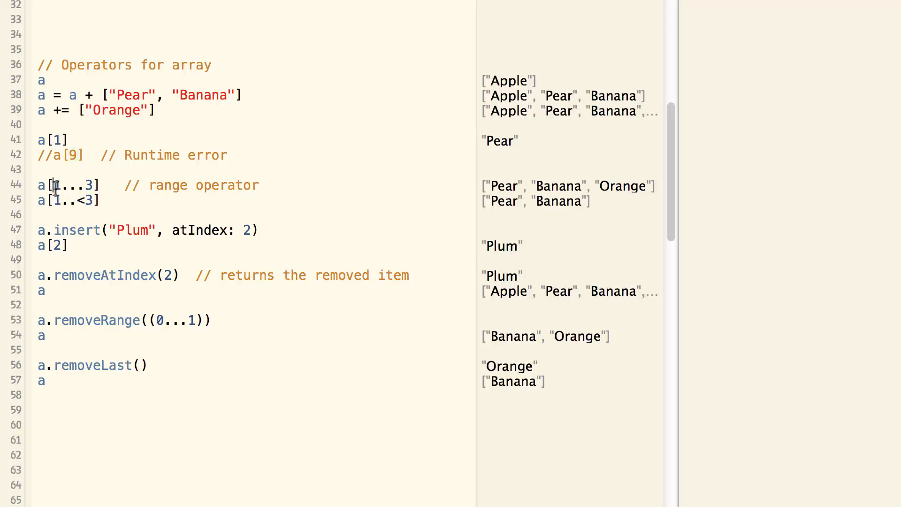
double_click(73, 184)
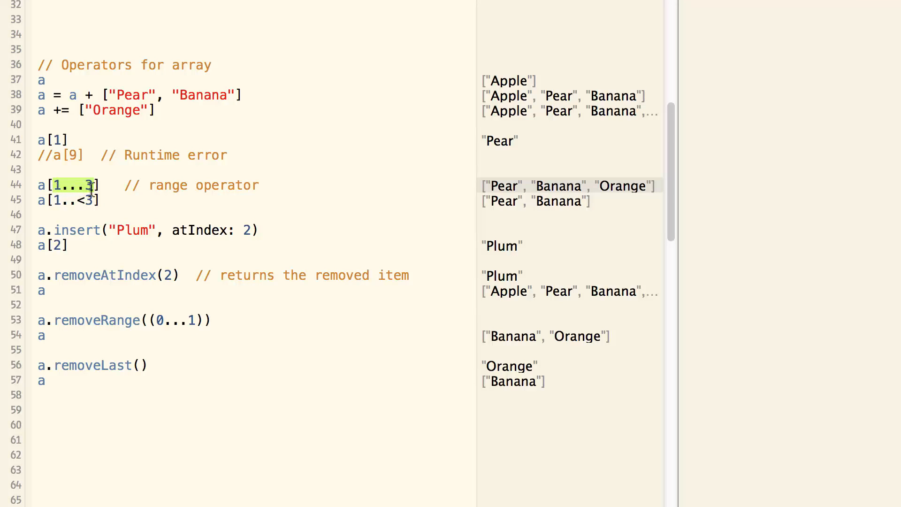
mouse_move(306, 194)
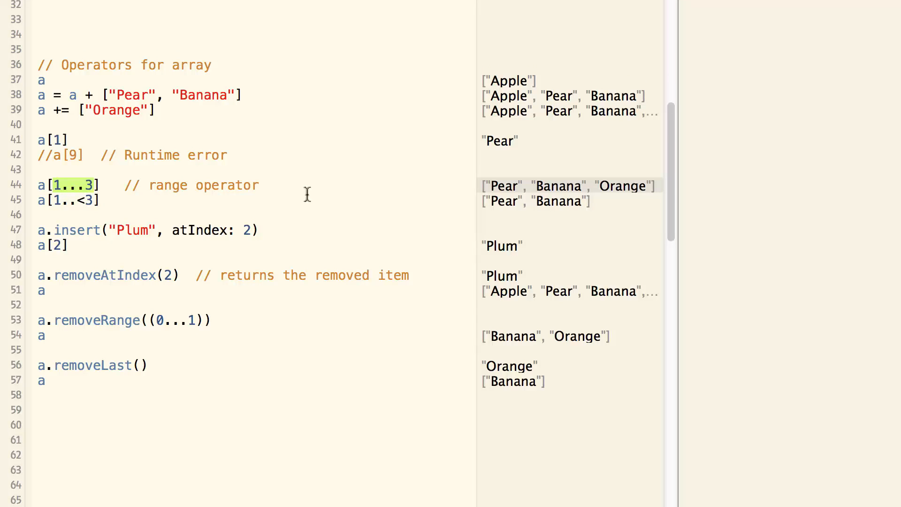
mouse_move(602, 231)
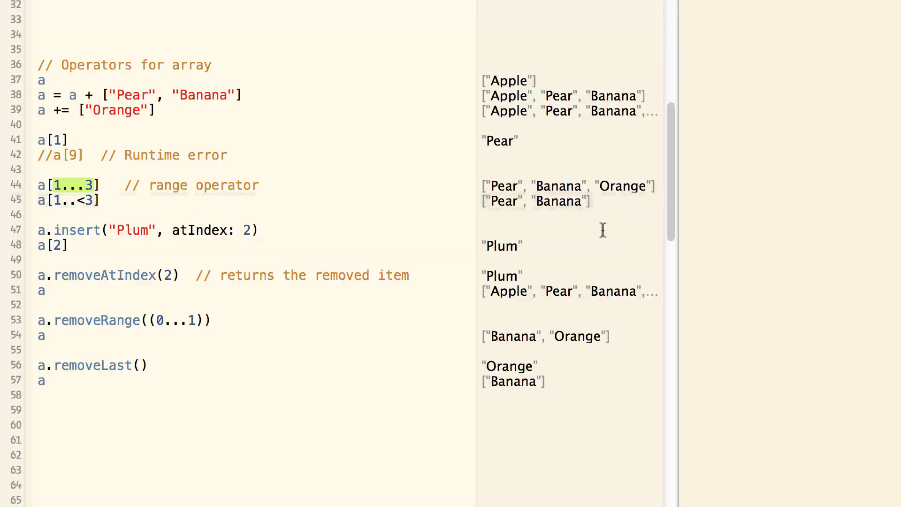
left_click(52, 200)
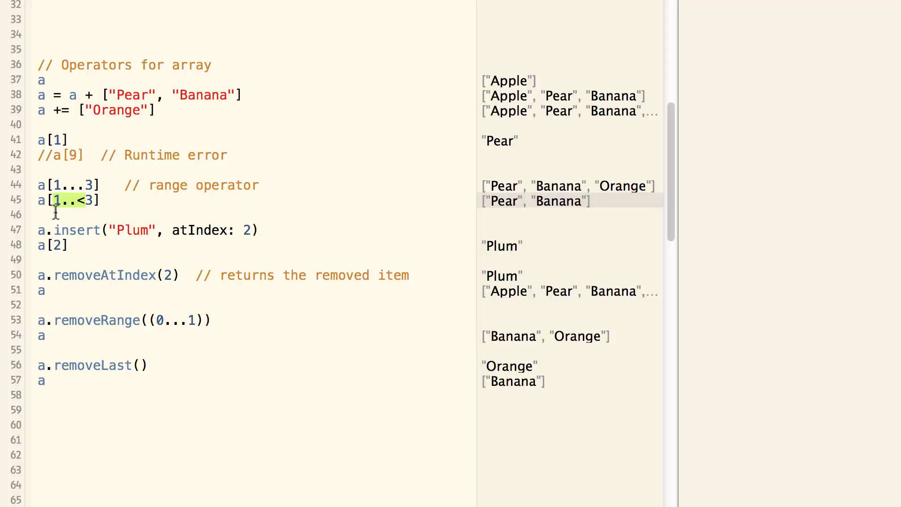
mouse_move(92, 206)
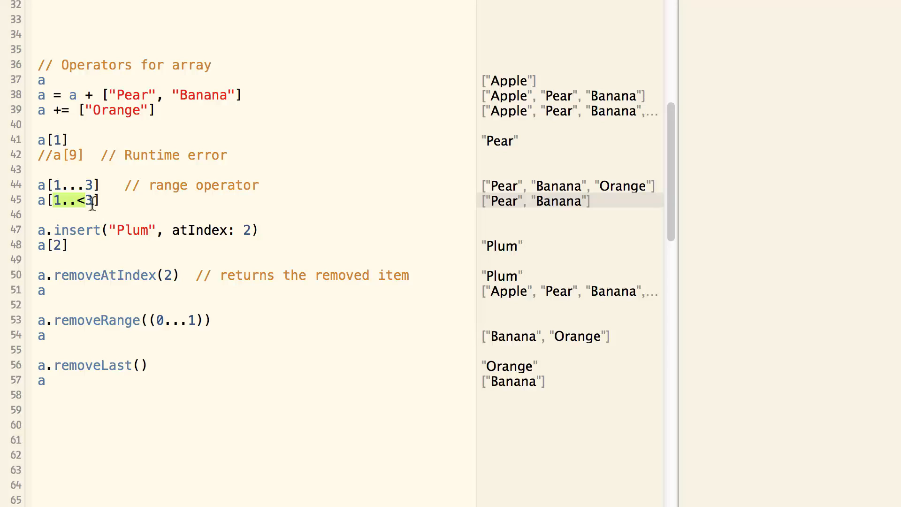
mouse_move(495, 229)
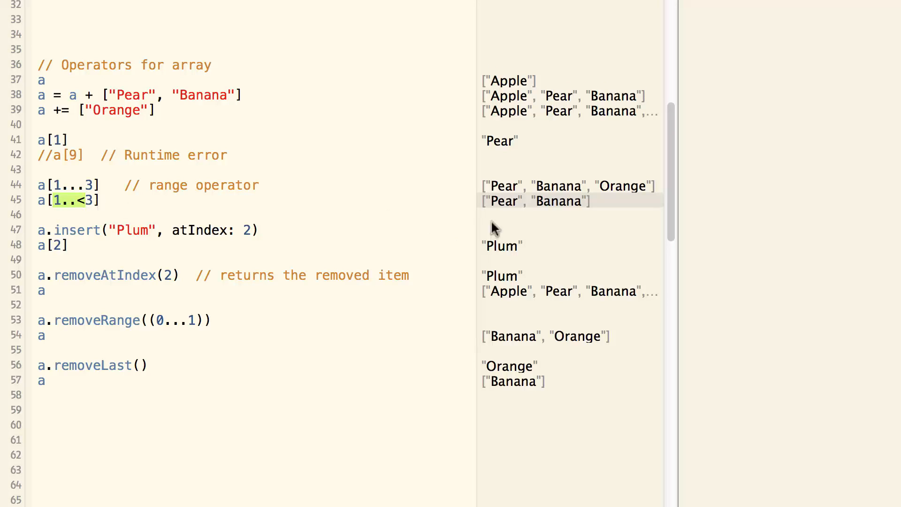
mouse_move(314, 222)
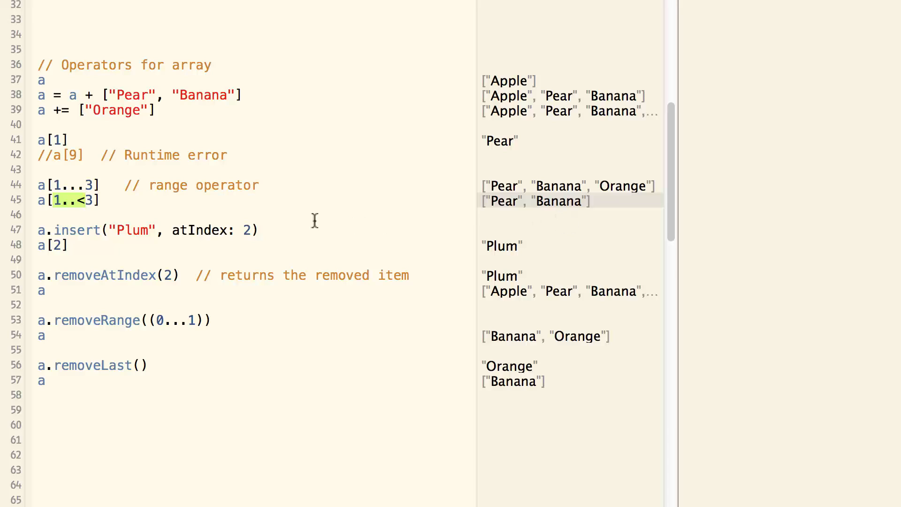
mouse_move(210, 244)
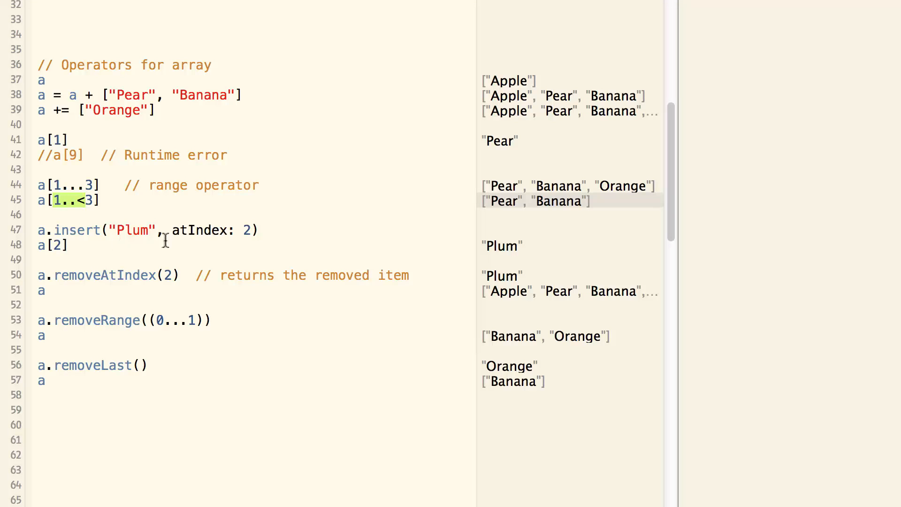
mouse_move(247, 240)
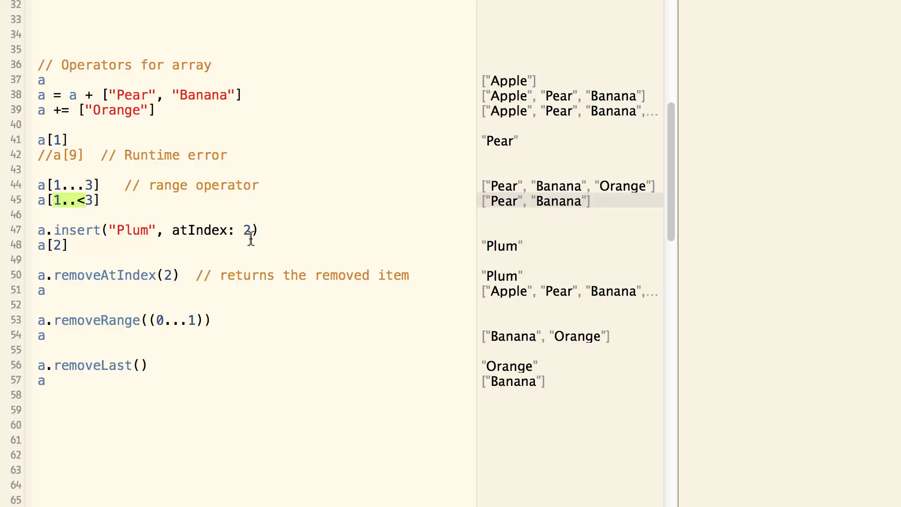
left_click(60, 244)
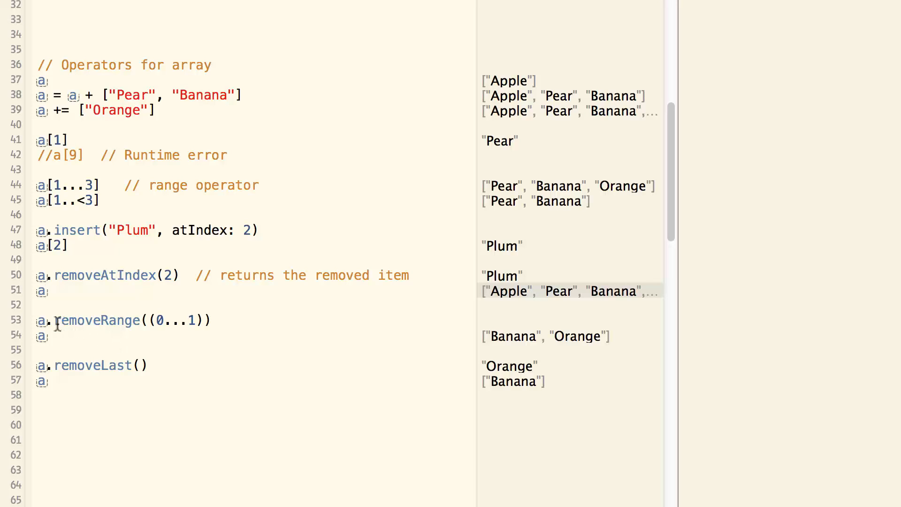
double_click(96, 320)
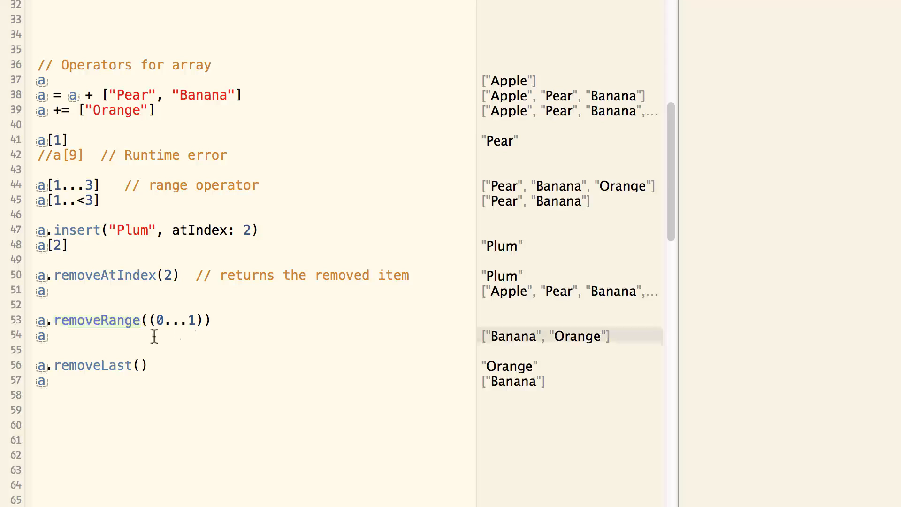
double_click(172, 320)
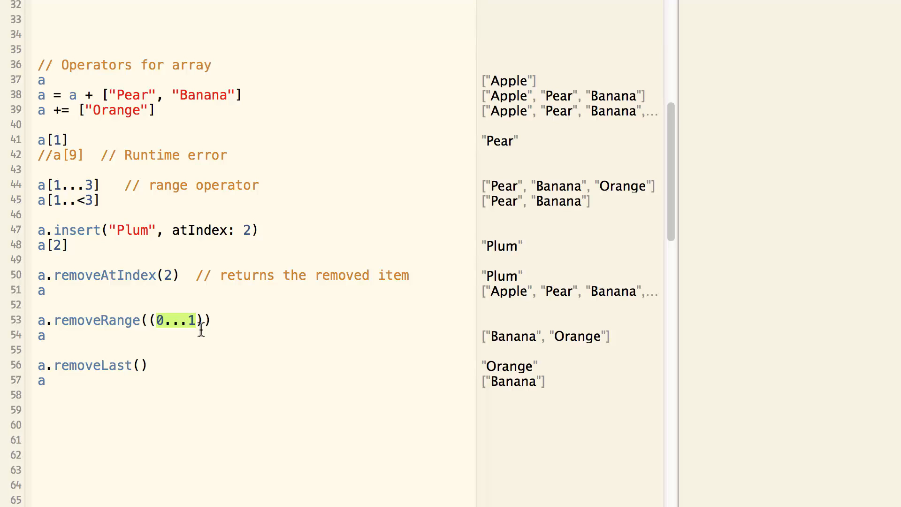
left_click(53, 365)
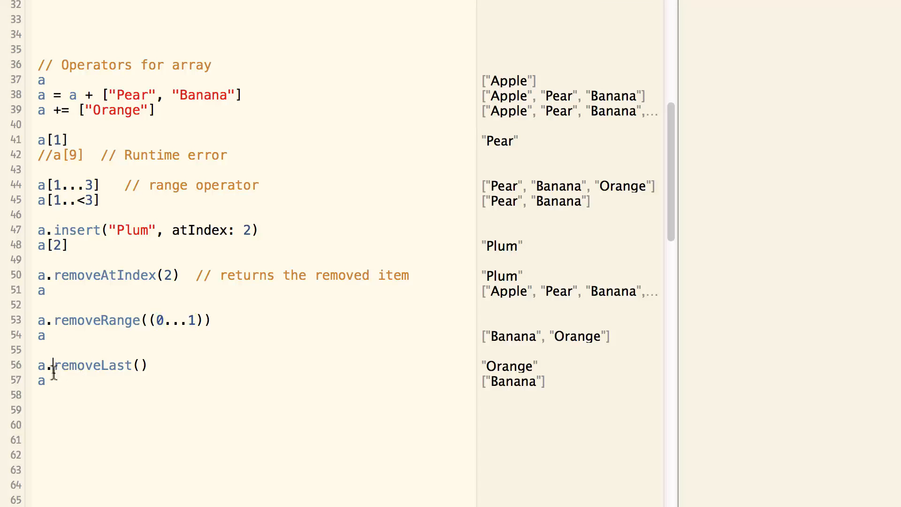
double_click(91, 365)
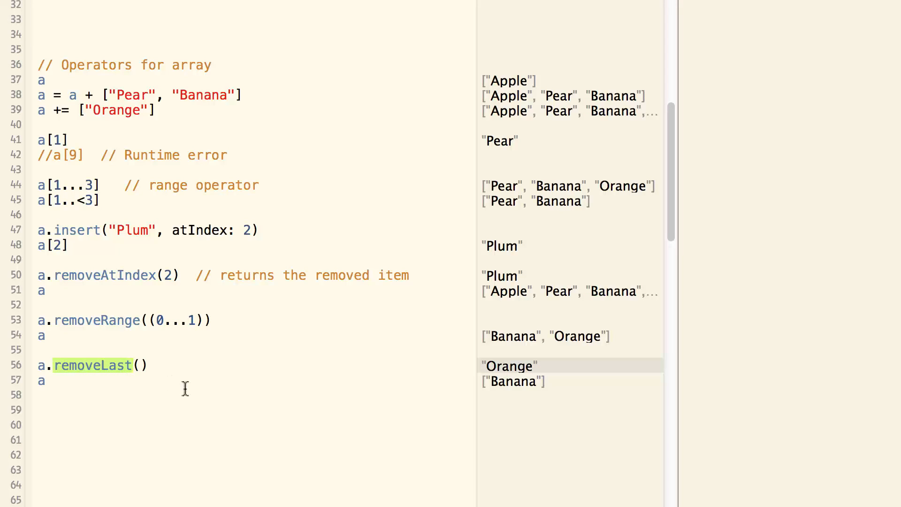
mouse_move(190, 384)
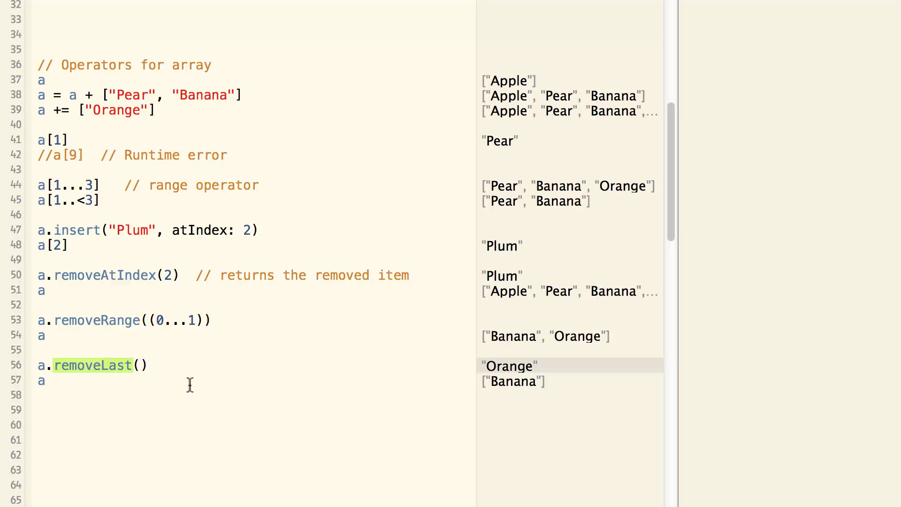
Scroll to the Iterating and Initializing sections and mark 'item' in the loop's print string
scroll("down", 3)
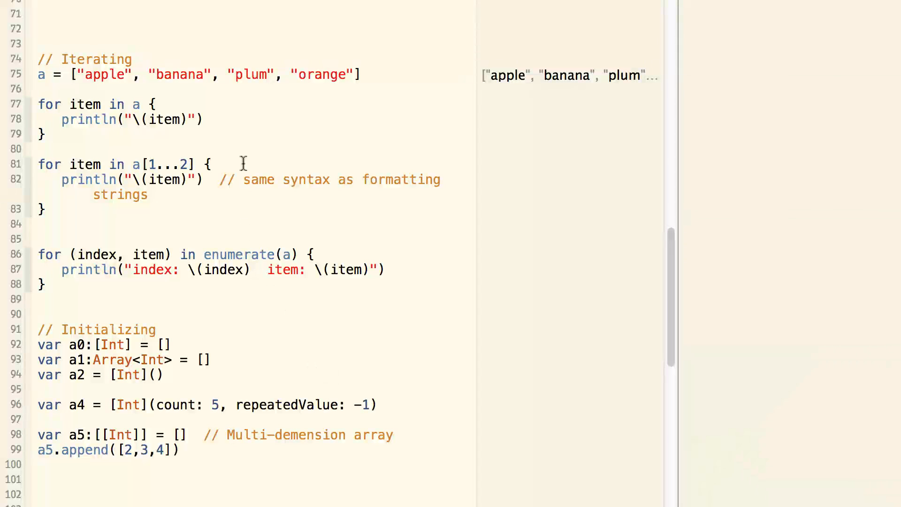
mouse_move(311, 64)
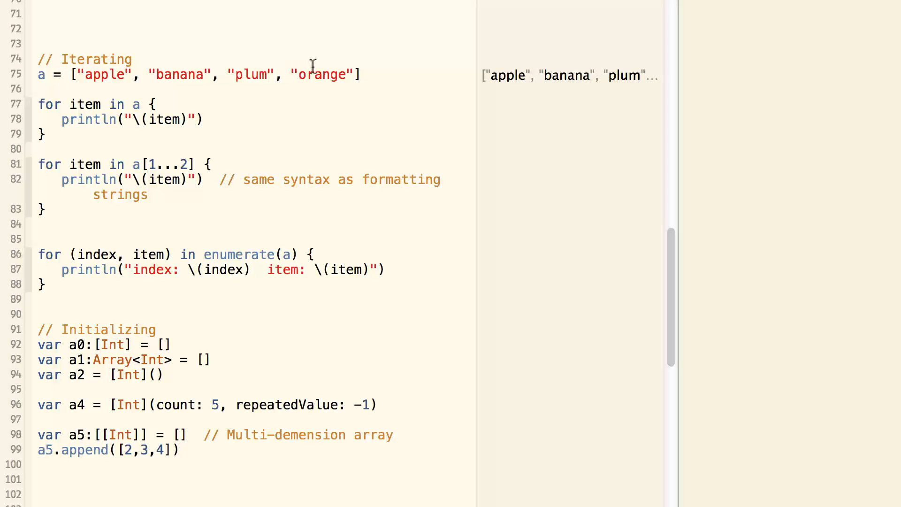
mouse_move(39, 119)
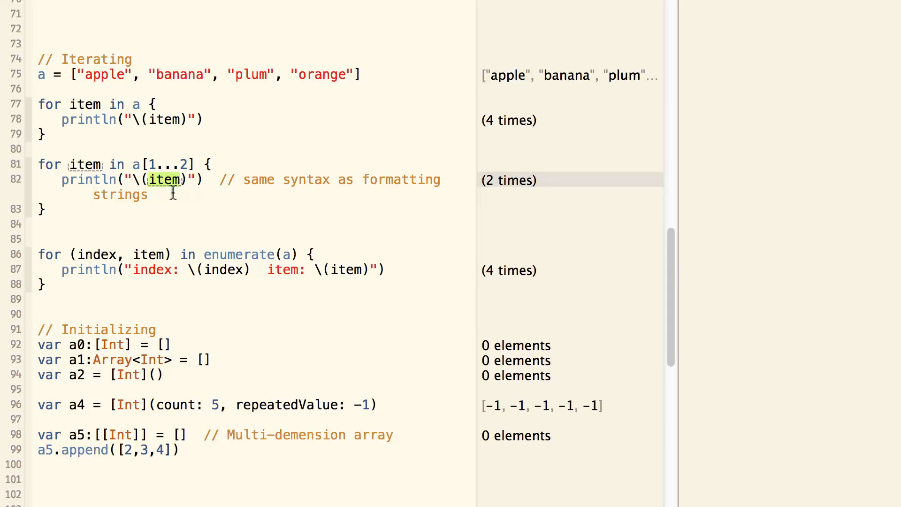
left_click(148, 194)
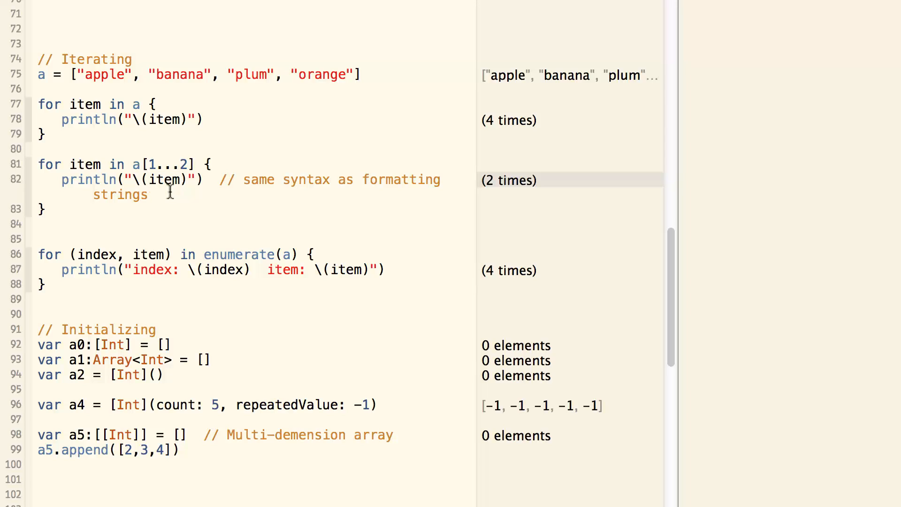
left_click(149, 195)
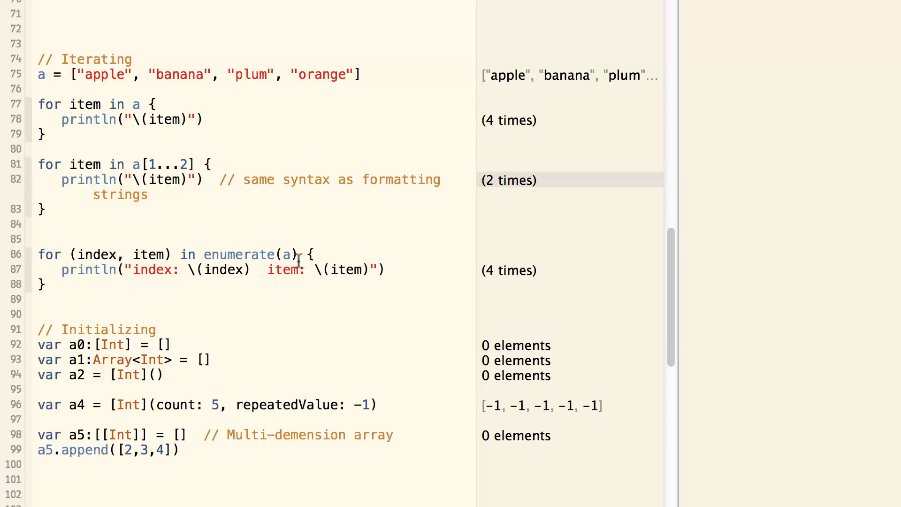
double_click(224, 269)
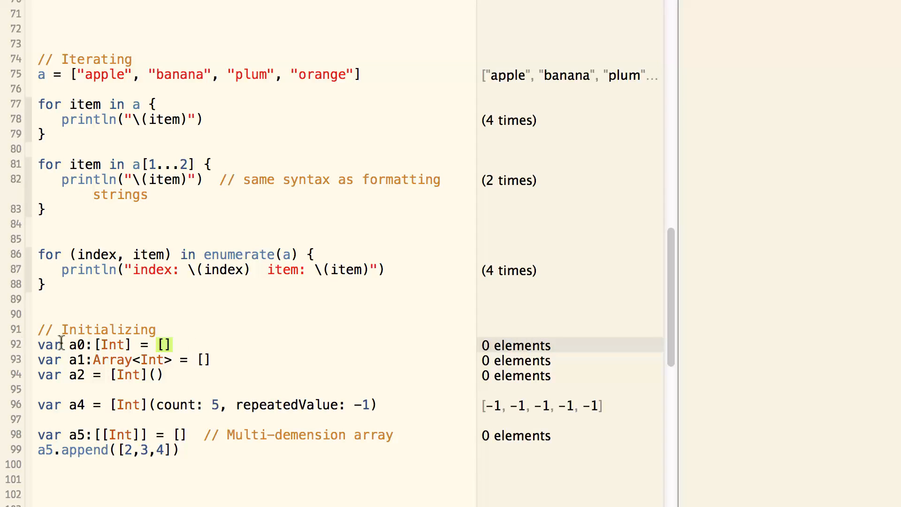
double_click(114, 345)
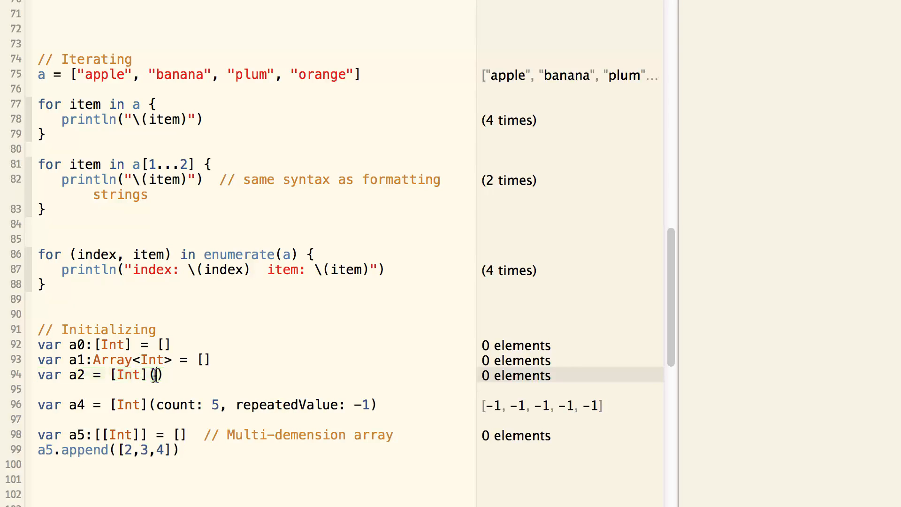
mouse_move(179, 379)
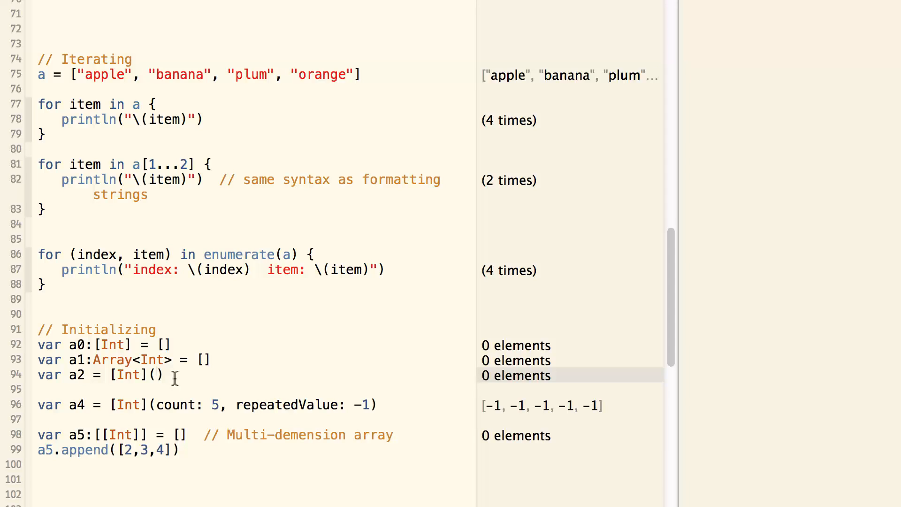
mouse_move(141, 419)
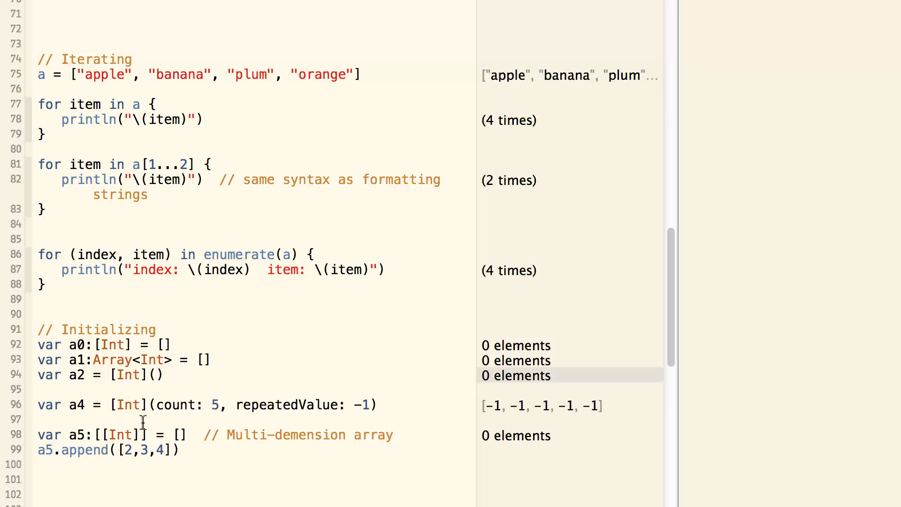
double_click(177, 405)
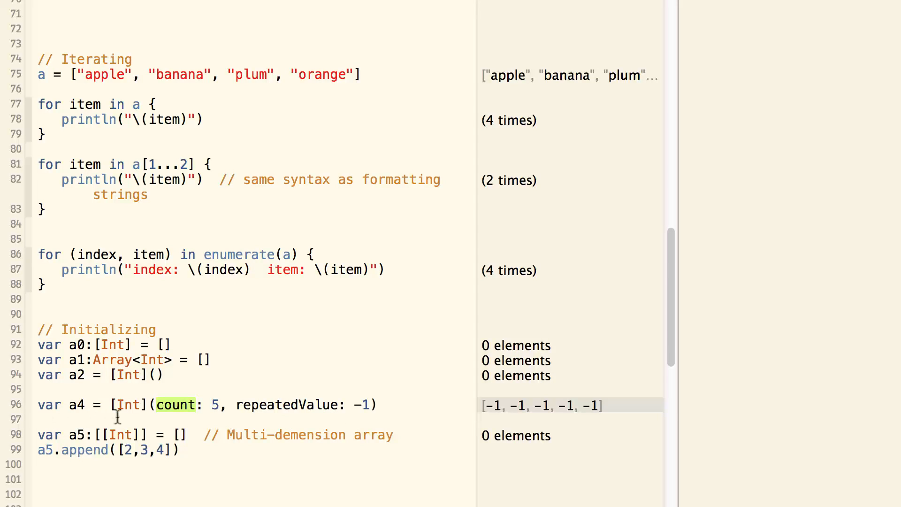
mouse_move(485, 419)
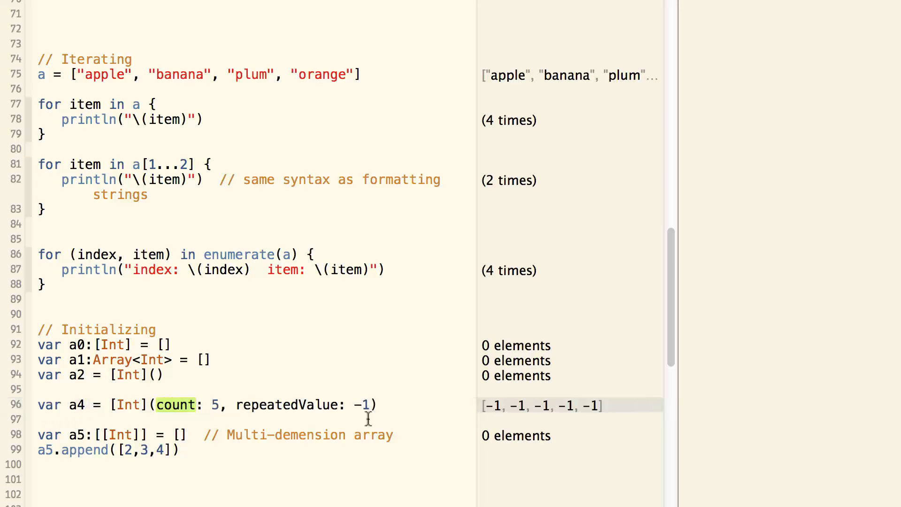
mouse_move(230, 441)
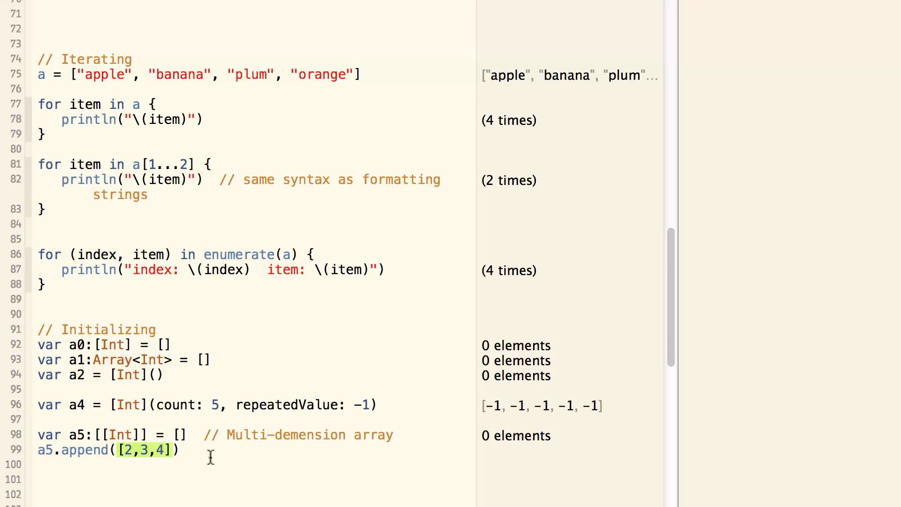
scroll("down", 3)
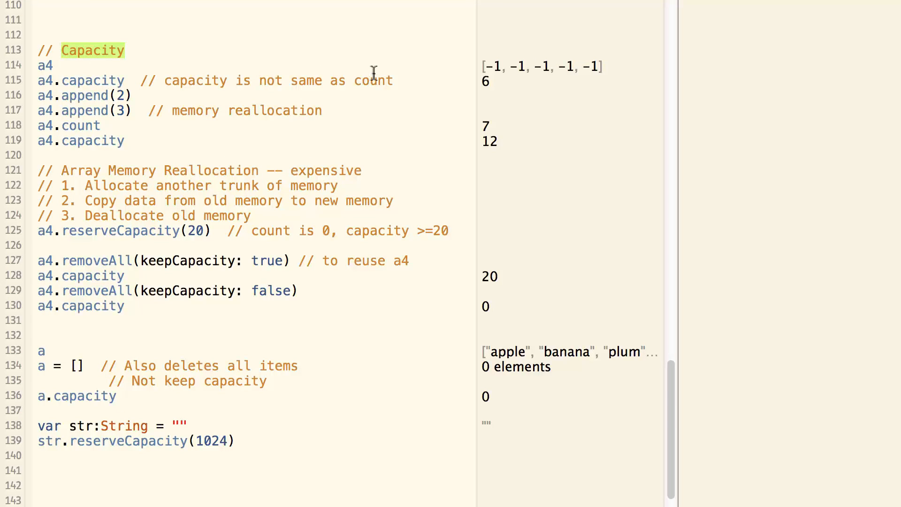
mouse_move(357, 59)
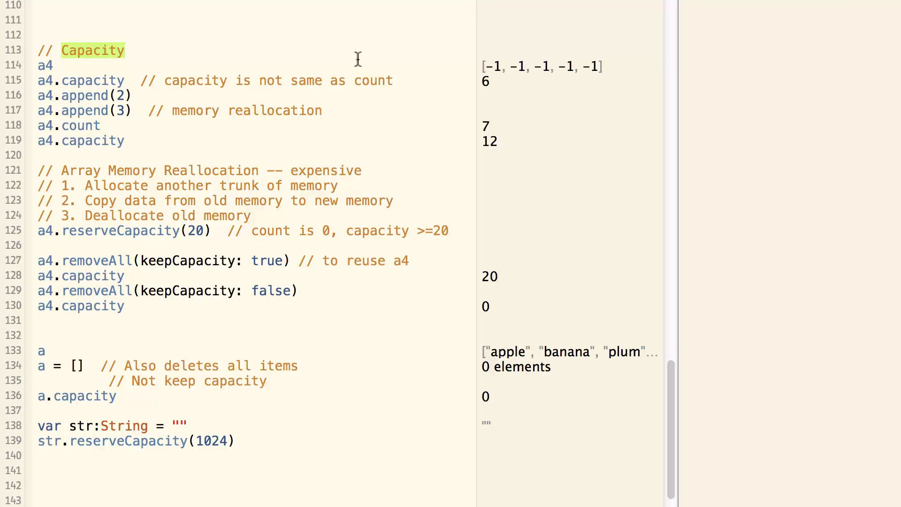
left_click(121, 51)
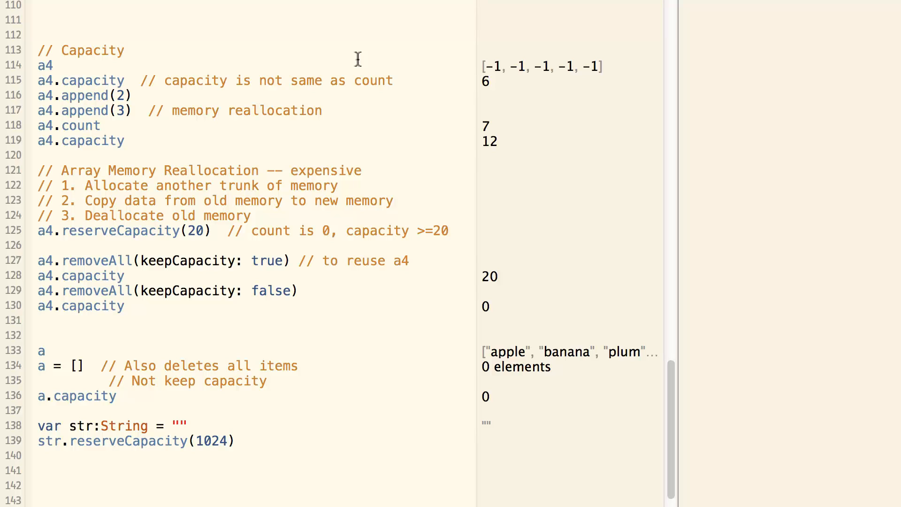
left_click(123, 50)
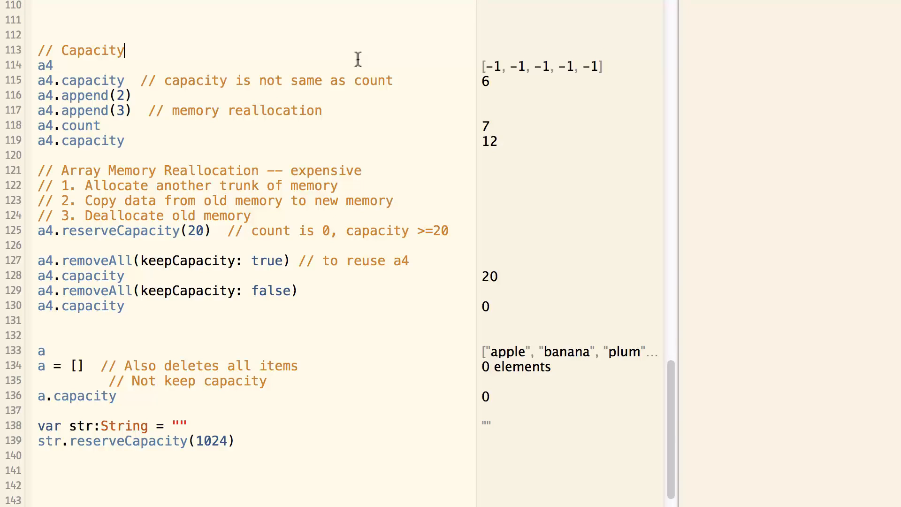
double_click(95, 51)
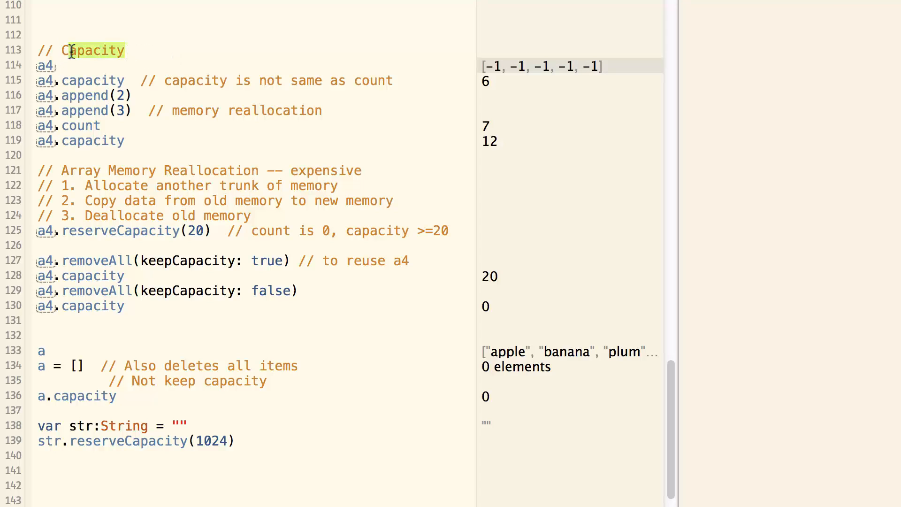
mouse_move(167, 49)
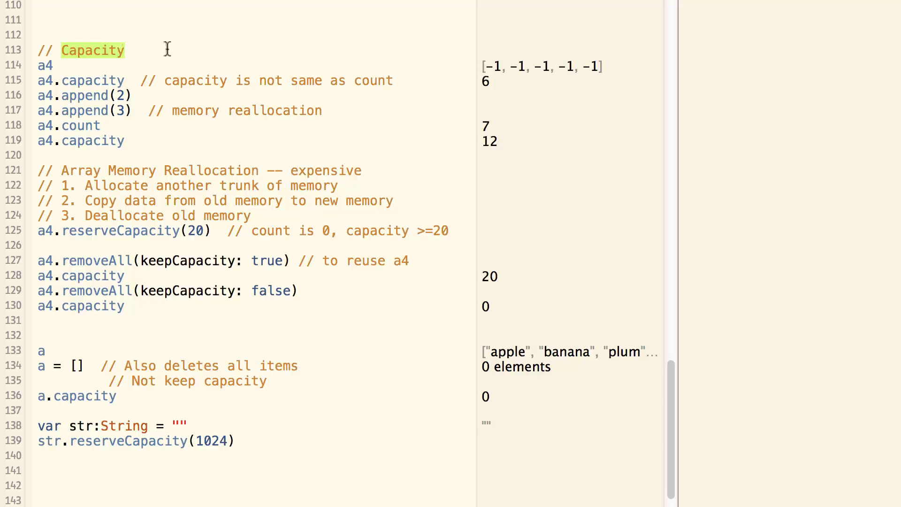
mouse_move(144, 76)
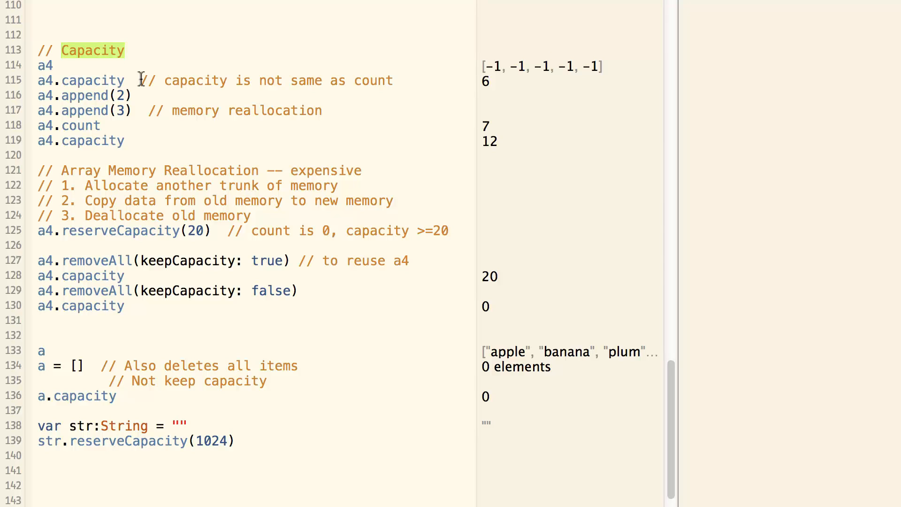
double_click(45, 65)
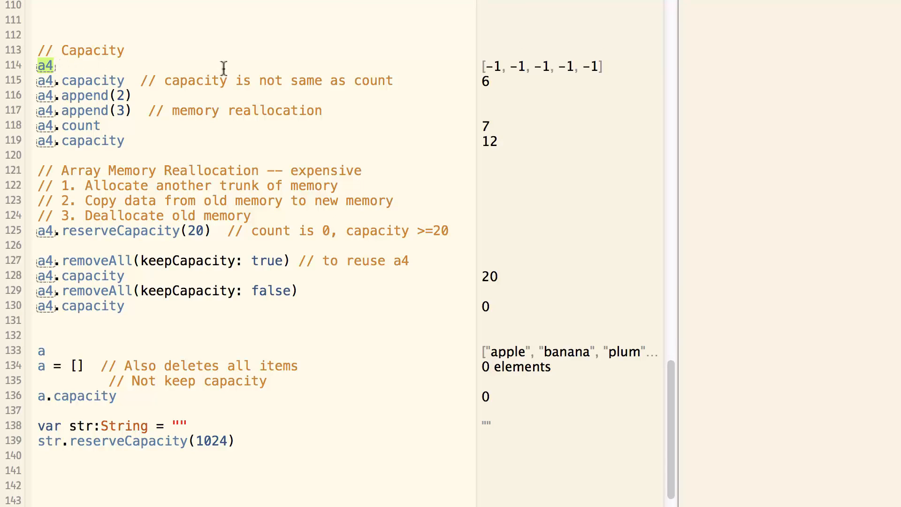
mouse_move(363, 66)
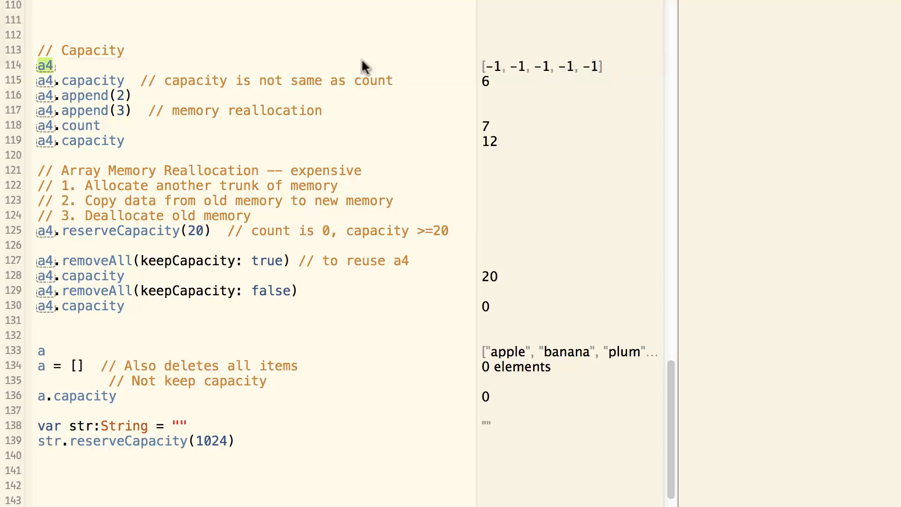
mouse_move(281, 50)
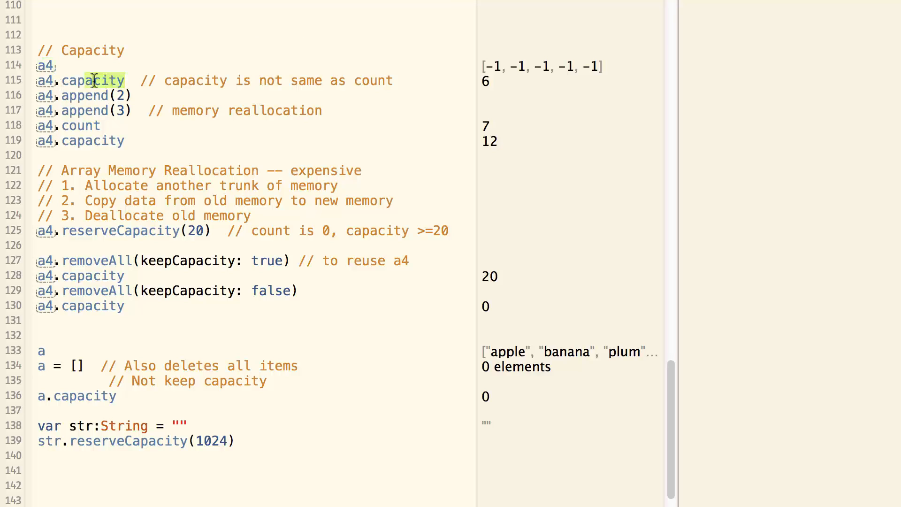
mouse_move(488, 80)
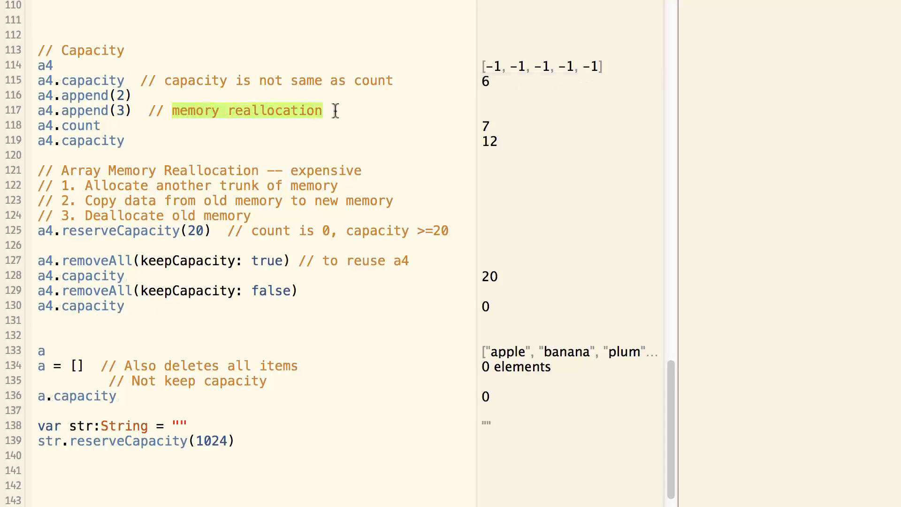
mouse_move(179, 148)
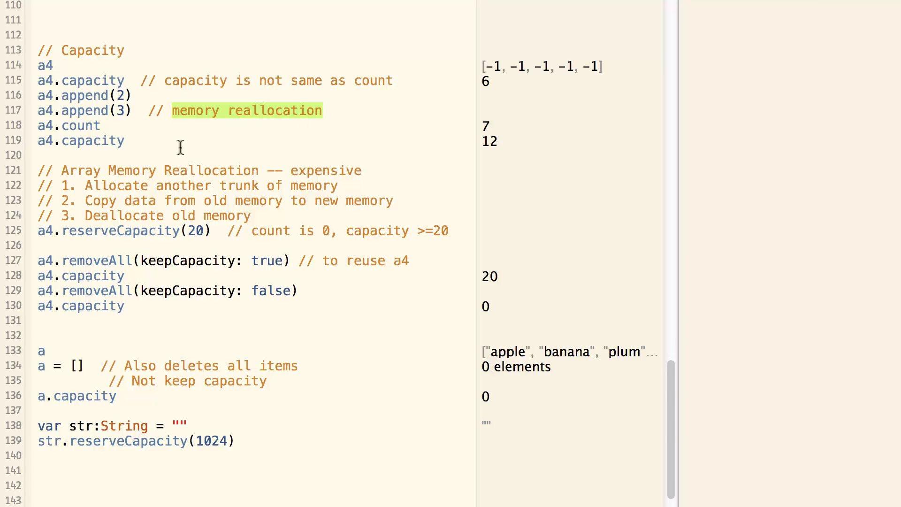
mouse_move(485, 125)
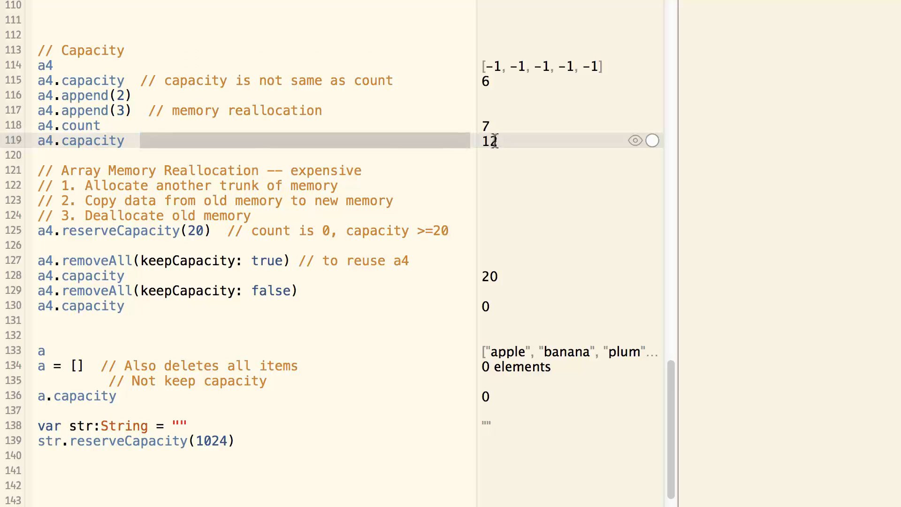
mouse_move(503, 147)
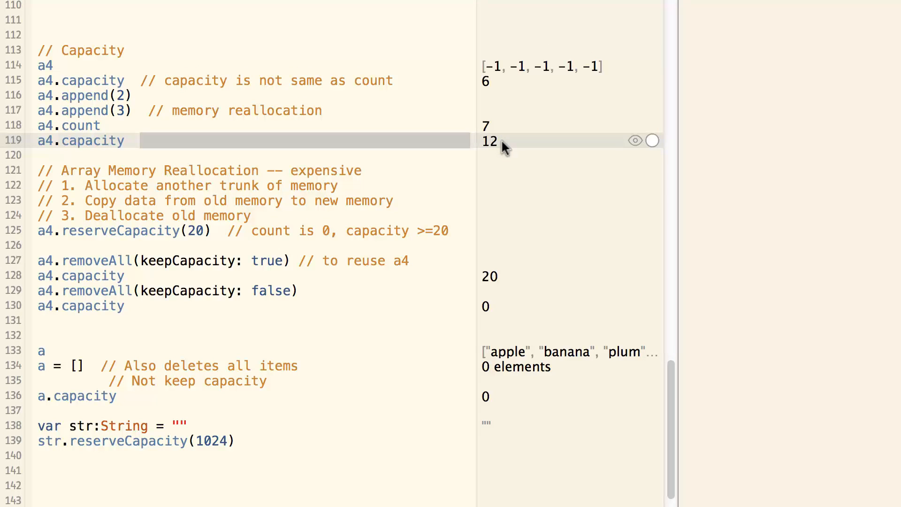
mouse_move(498, 144)
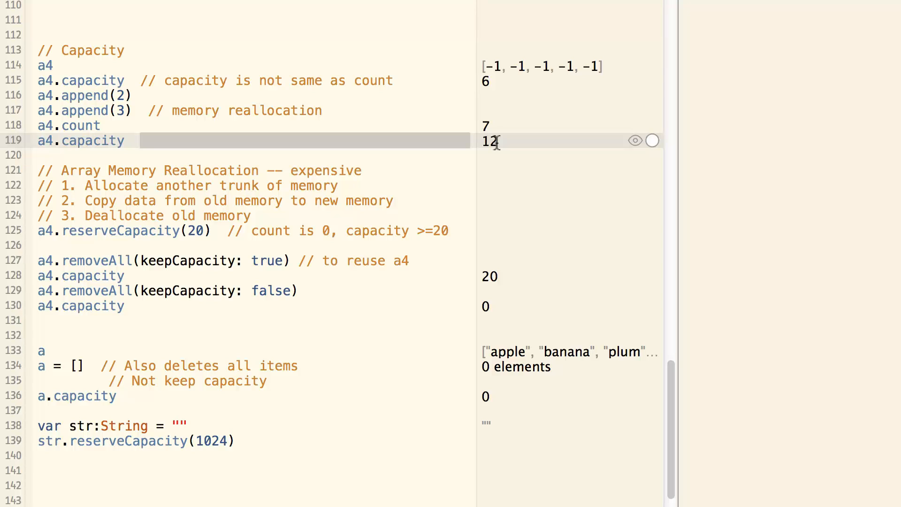
mouse_move(100, 215)
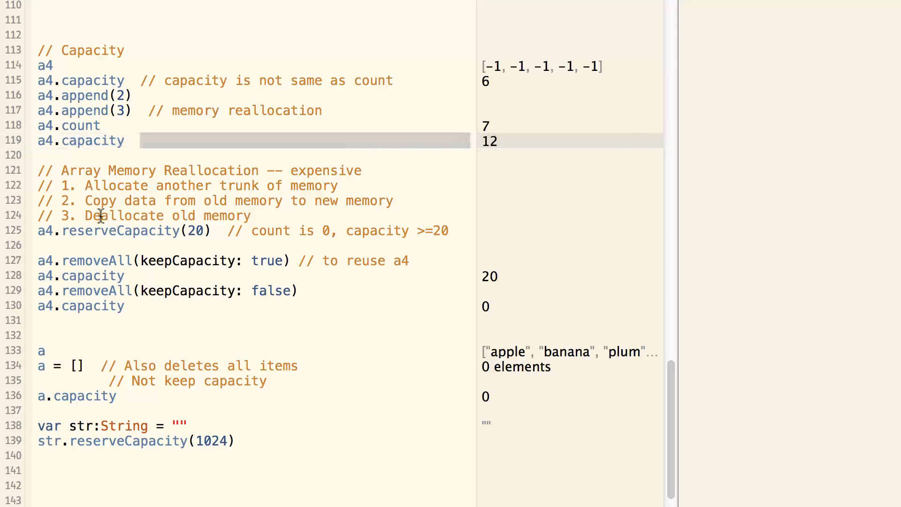
mouse_move(81, 195)
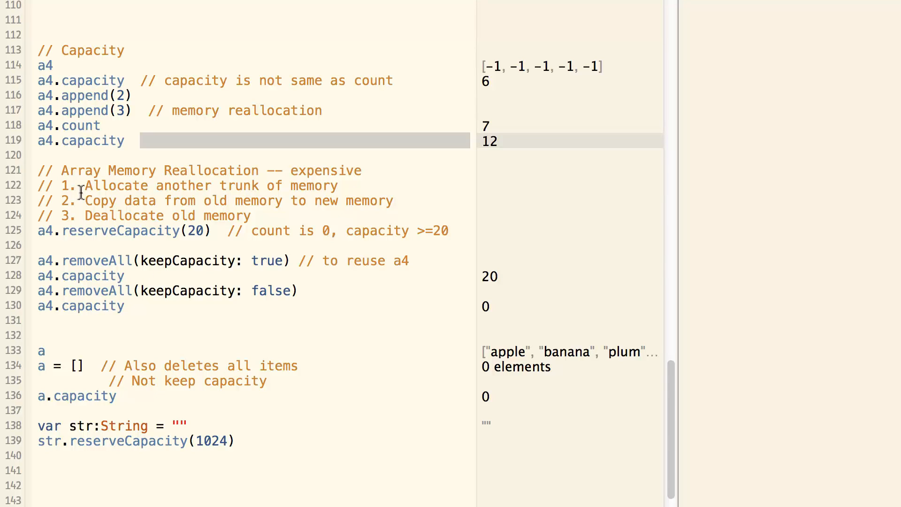
mouse_move(279, 190)
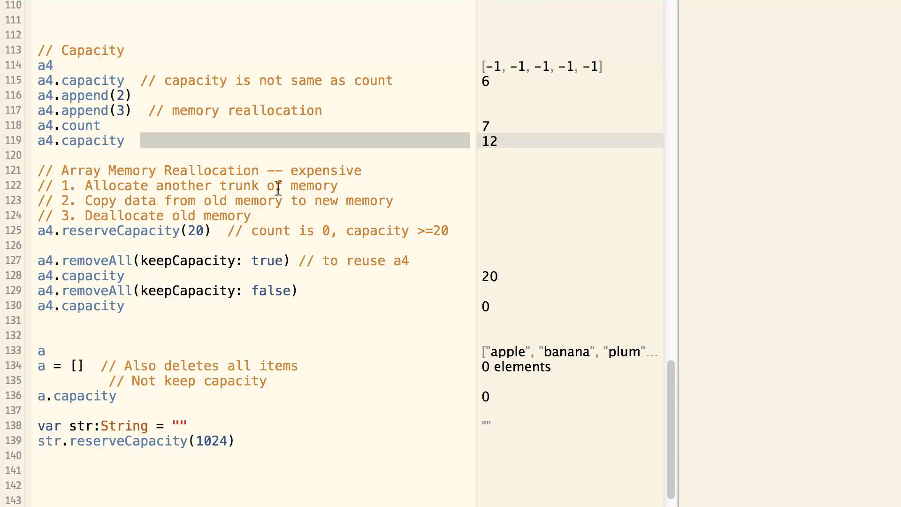
mouse_move(347, 187)
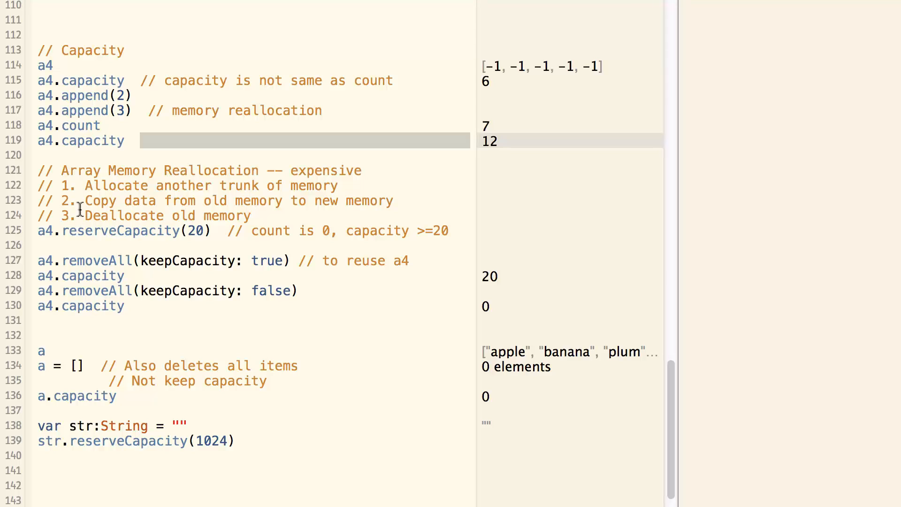
mouse_move(121, 206)
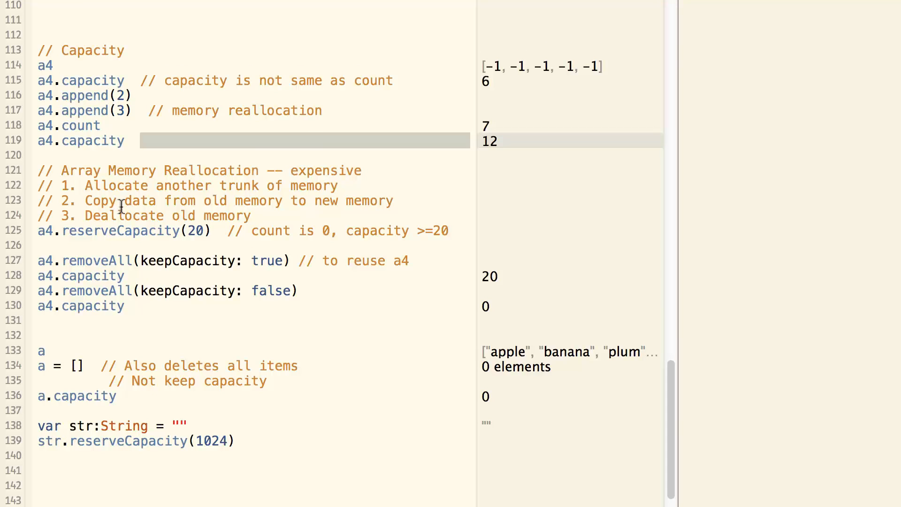
mouse_move(322, 208)
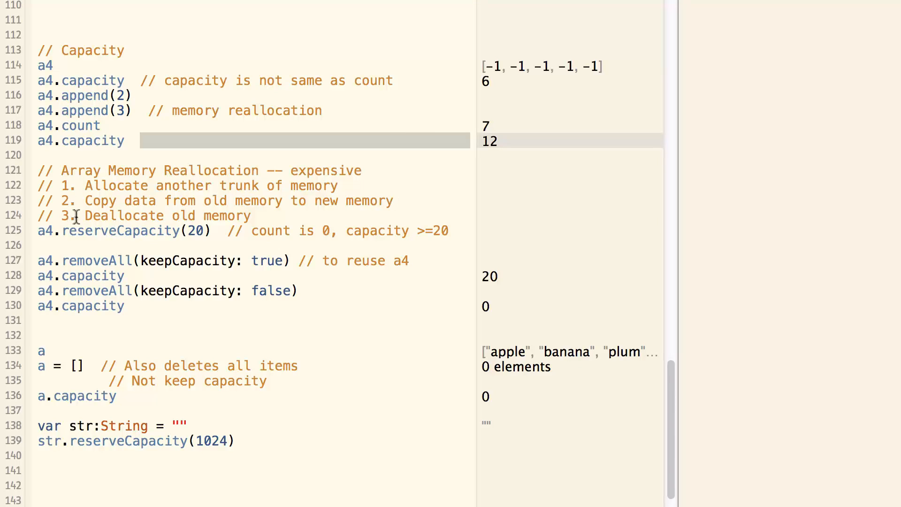
mouse_move(258, 216)
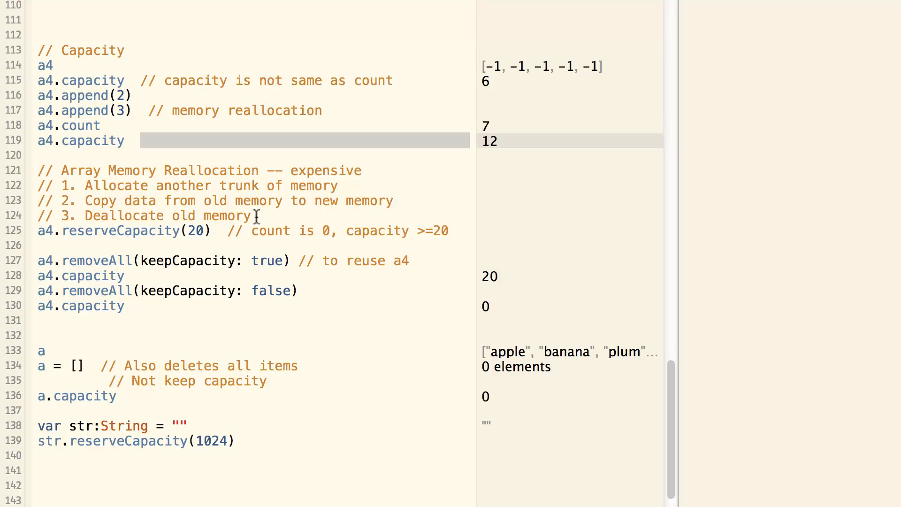
mouse_move(299, 187)
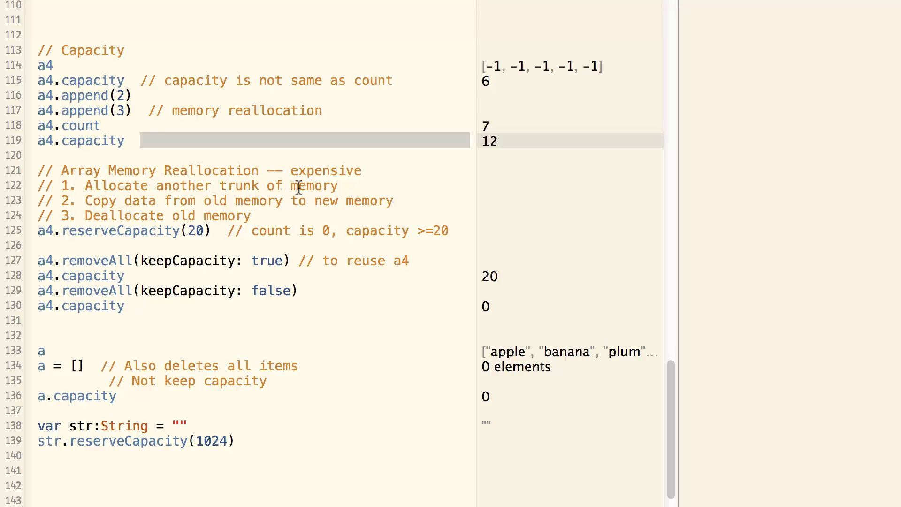
mouse_move(367, 176)
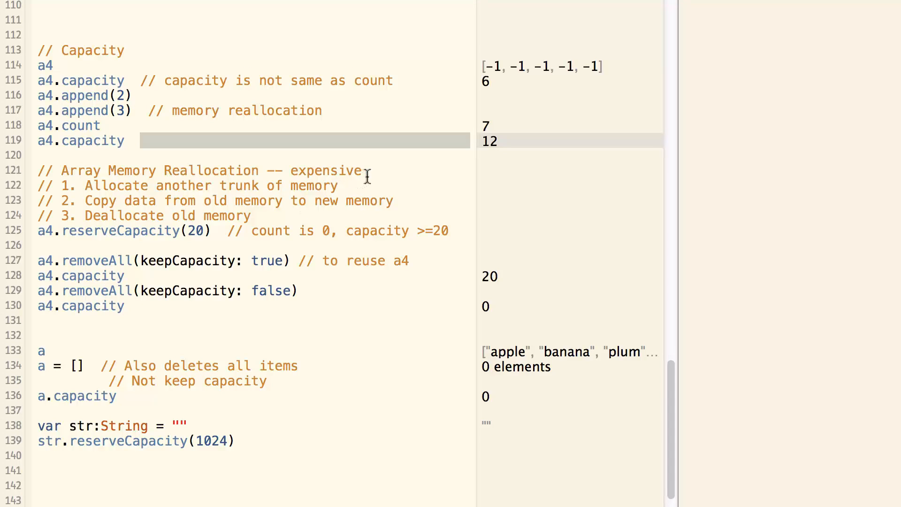
mouse_move(296, 218)
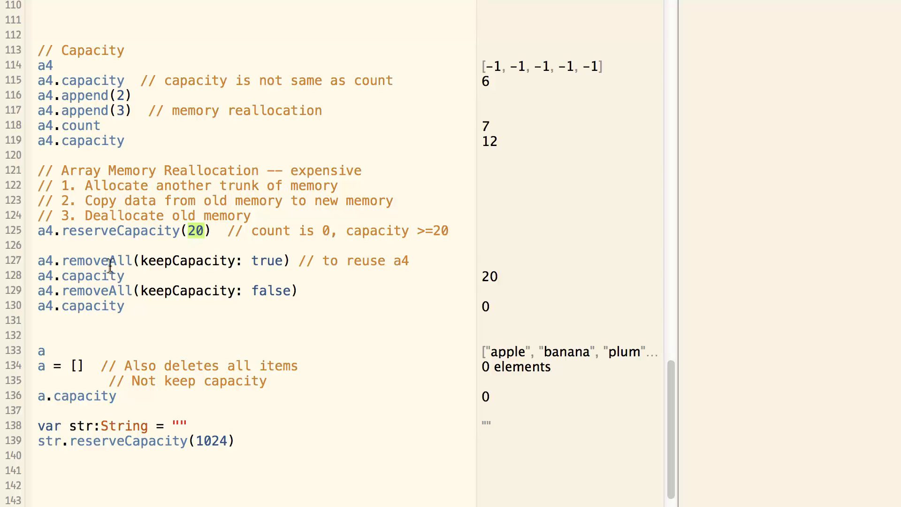
double_click(98, 260)
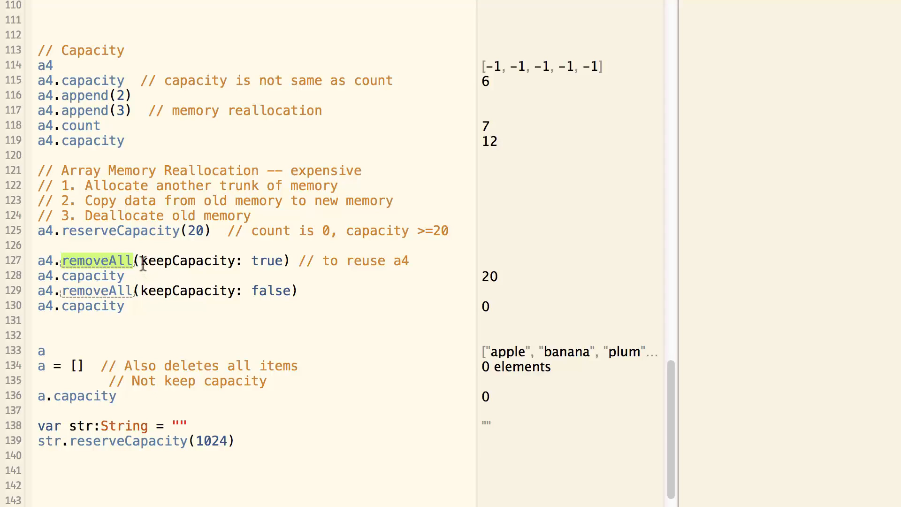
double_click(188, 259)
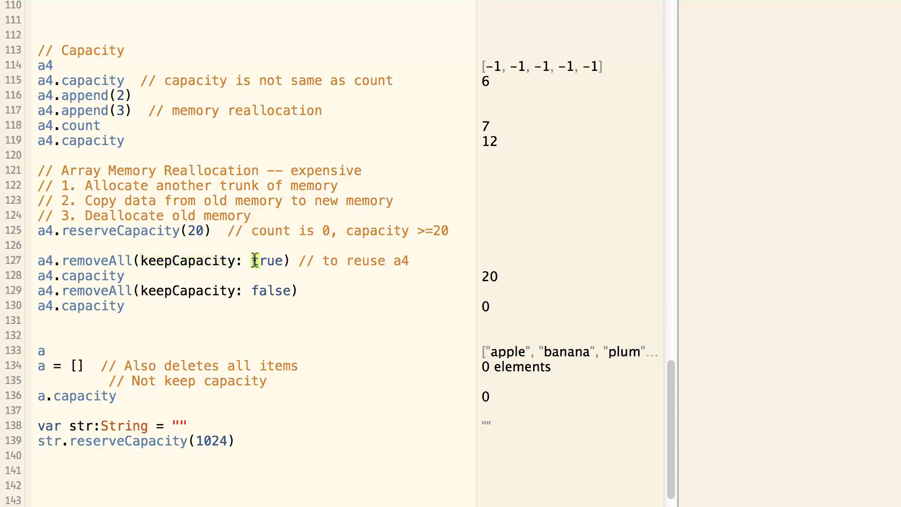
double_click(268, 260)
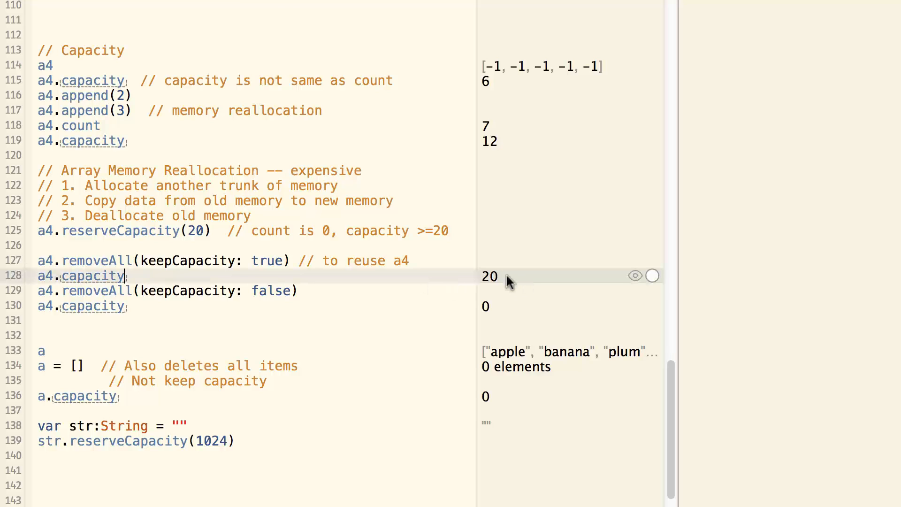
mouse_move(310, 311)
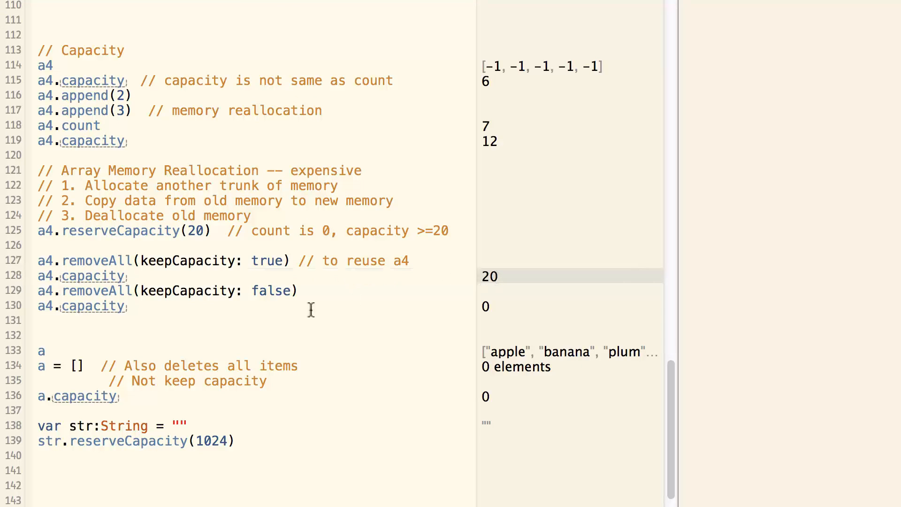
double_click(217, 290)
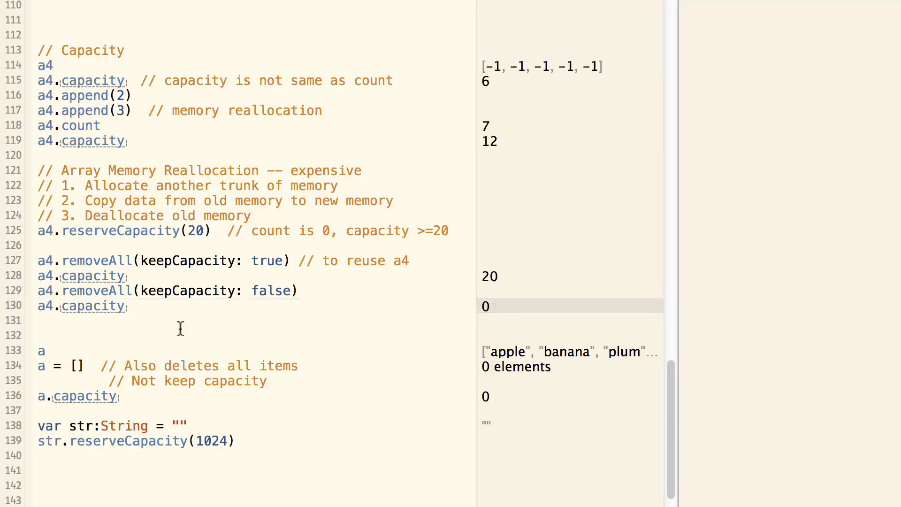
double_click(57, 365)
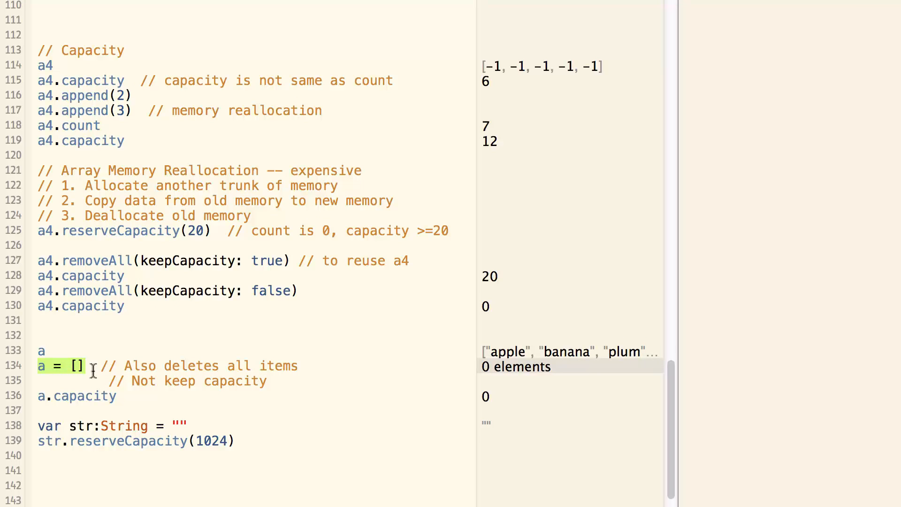
mouse_move(321, 371)
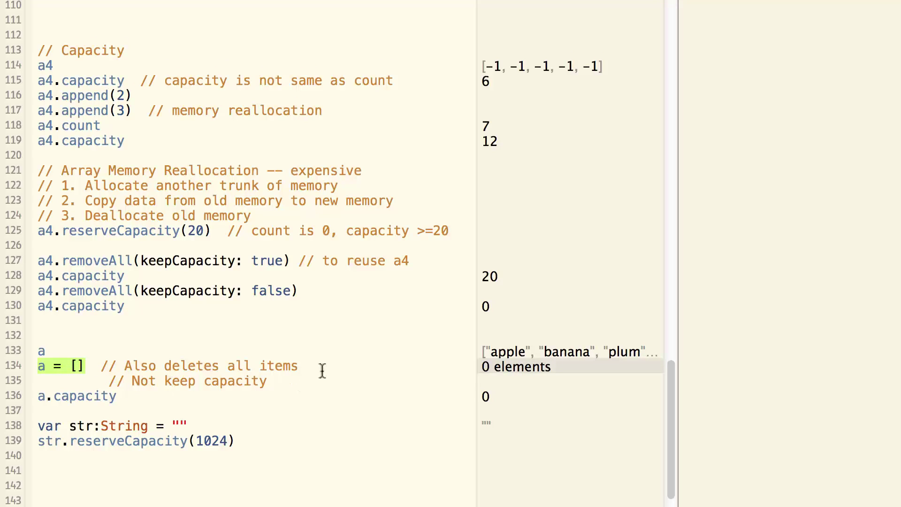
mouse_move(293, 385)
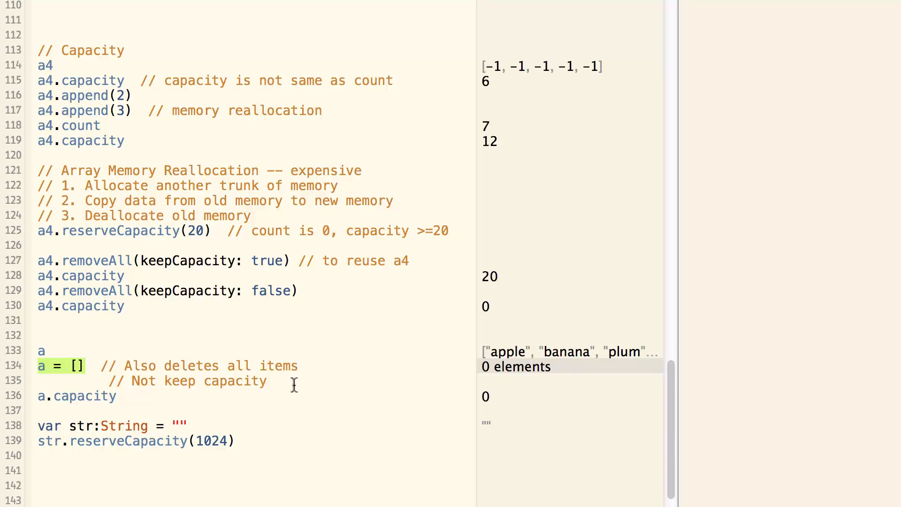
mouse_move(441, 401)
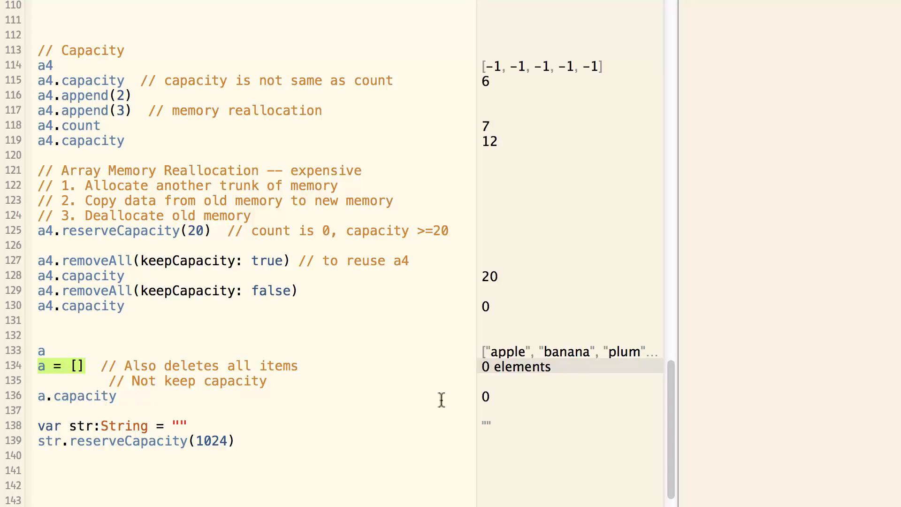
mouse_move(387, 403)
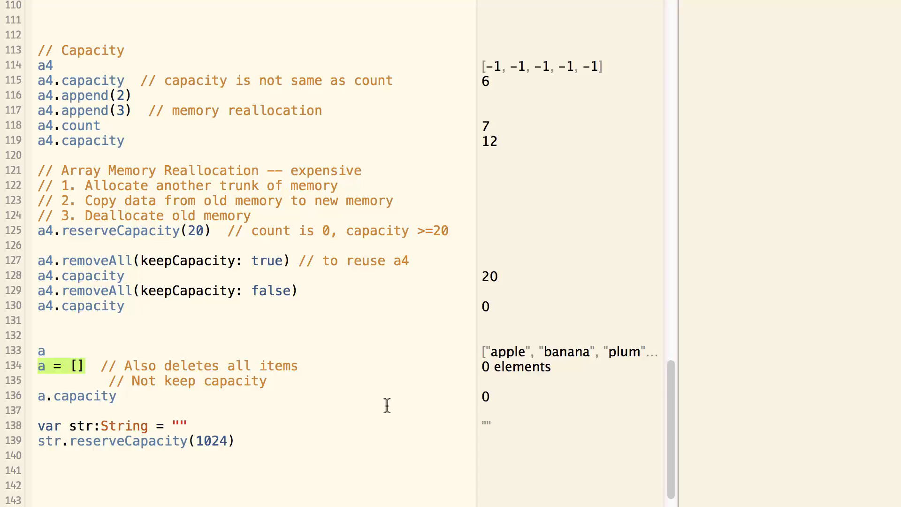
mouse_move(271, 454)
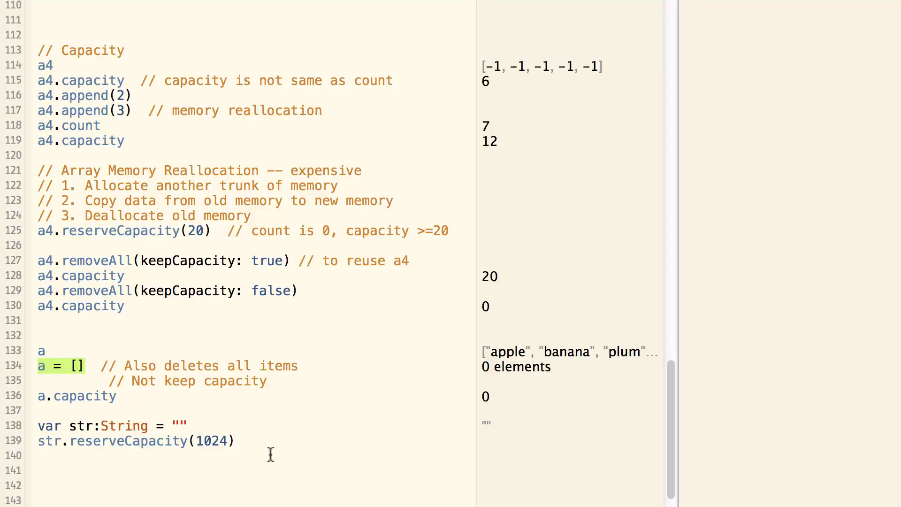
mouse_move(280, 434)
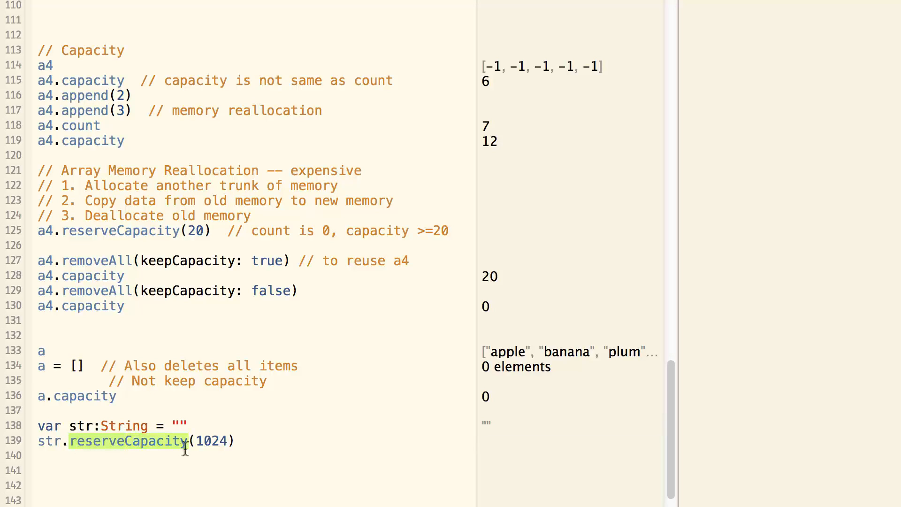
mouse_move(248, 441)
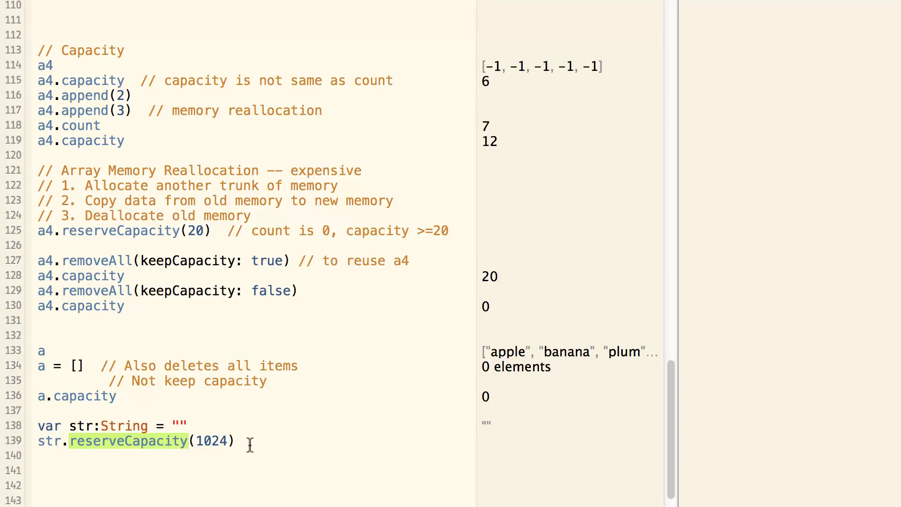
scroll("down", 3)
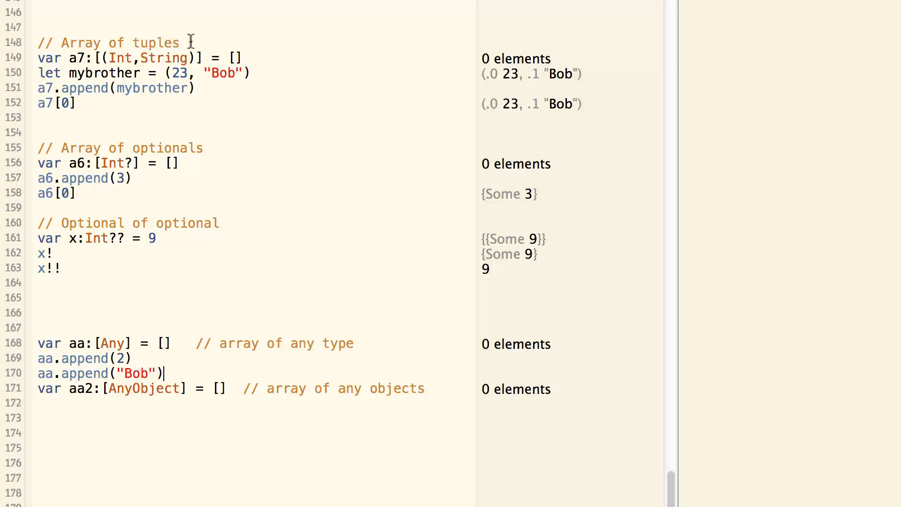
mouse_move(65, 58)
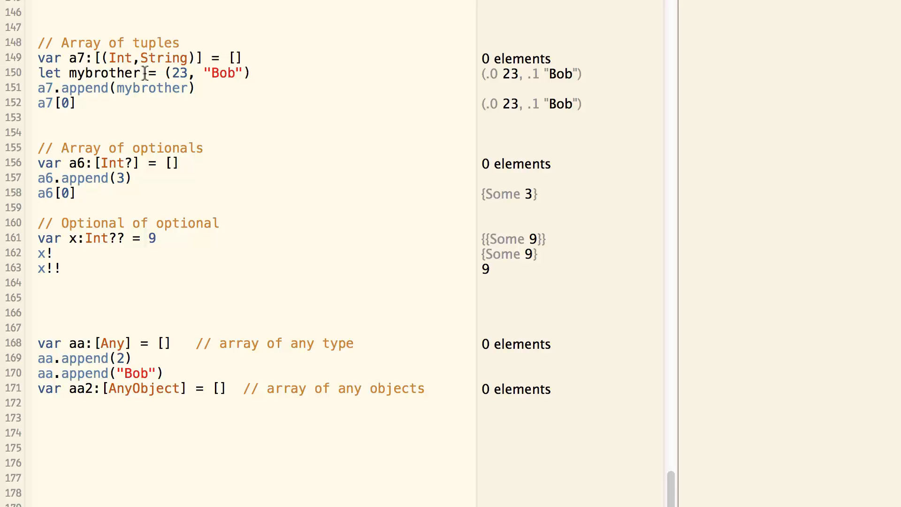
double_click(150, 87)
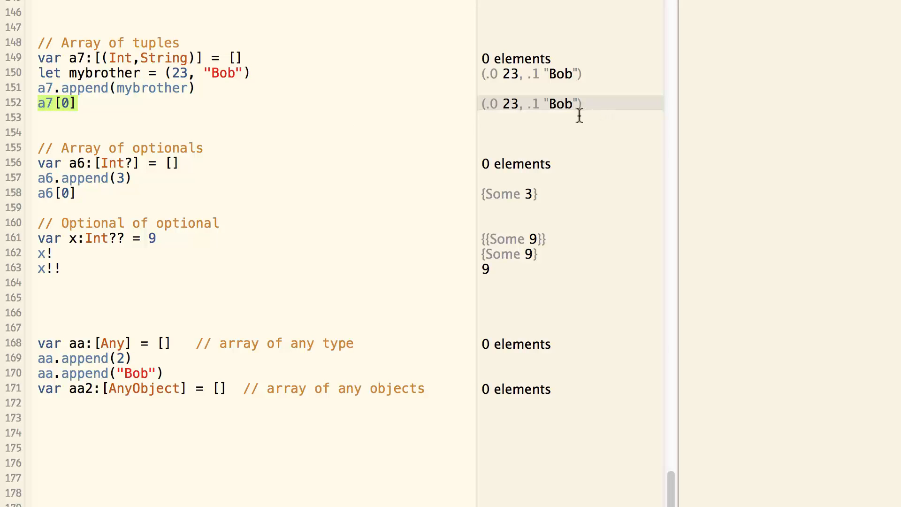
mouse_move(221, 155)
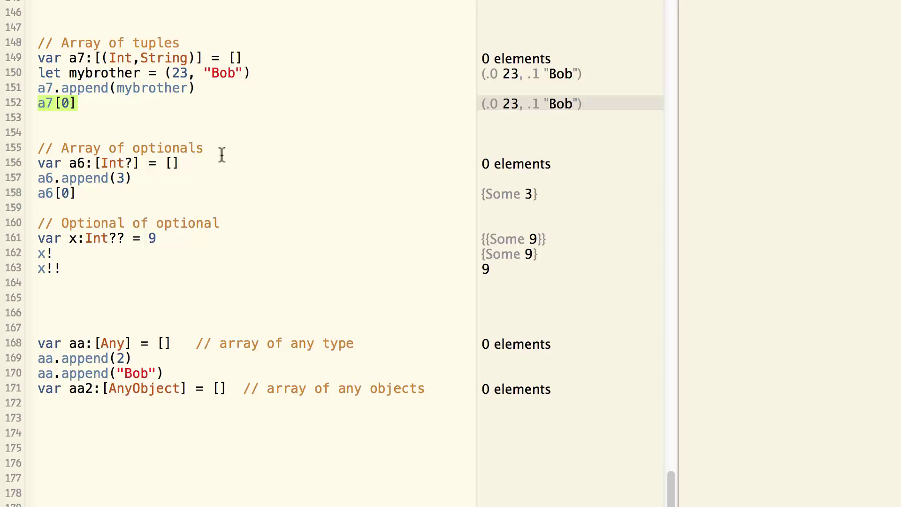
mouse_move(96, 165)
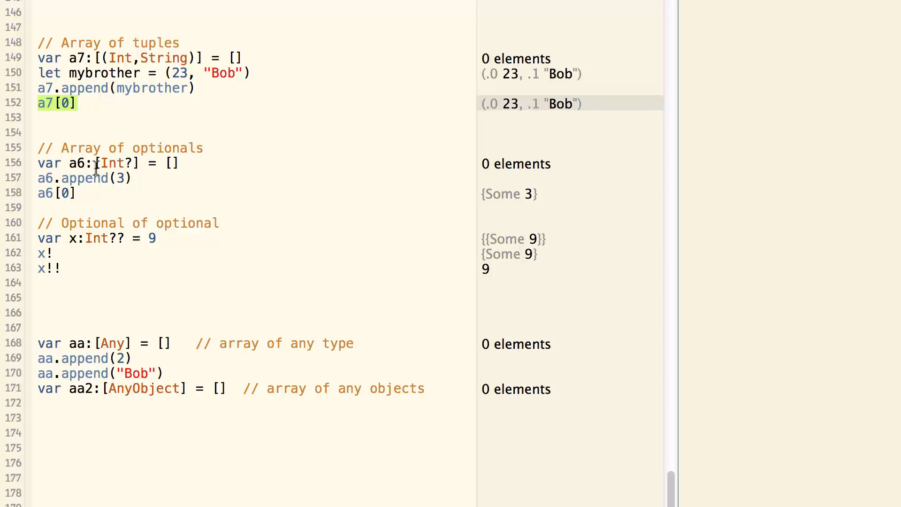
left_click(81, 192)
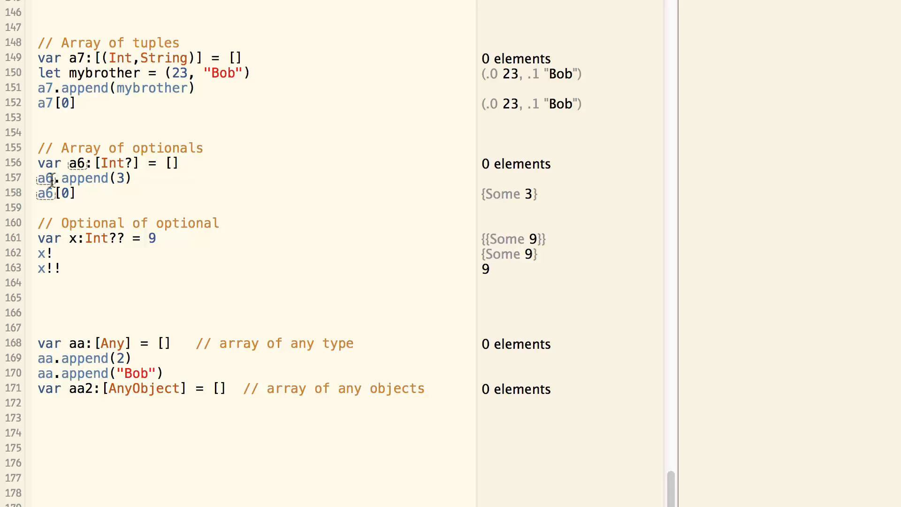
left_click(75, 193)
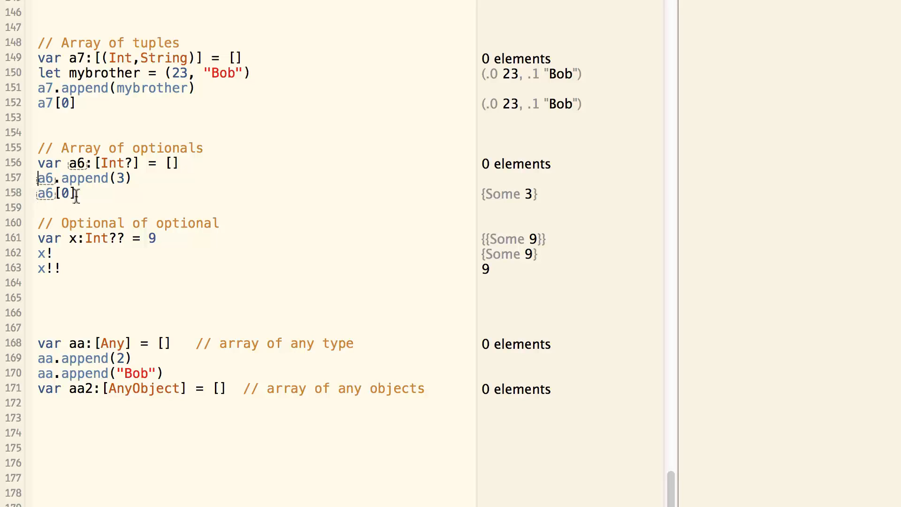
mouse_move(540, 193)
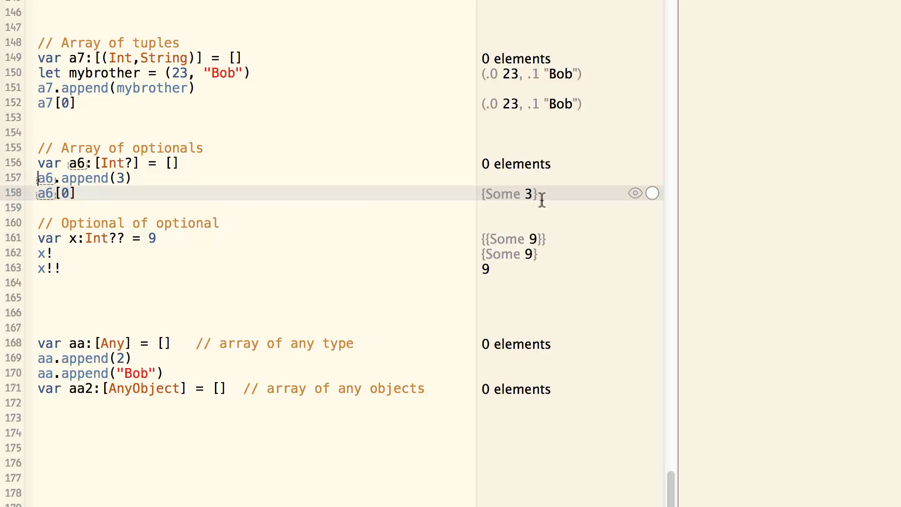
mouse_move(99, 271)
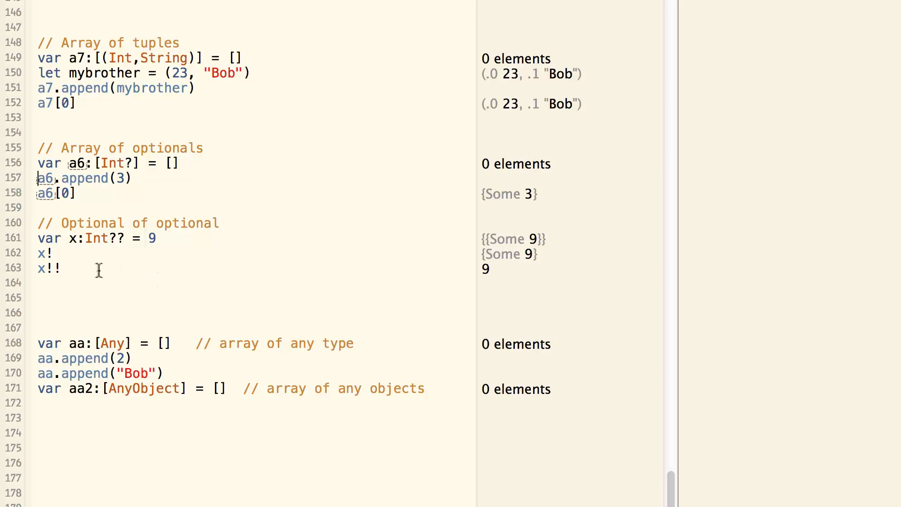
mouse_move(231, 231)
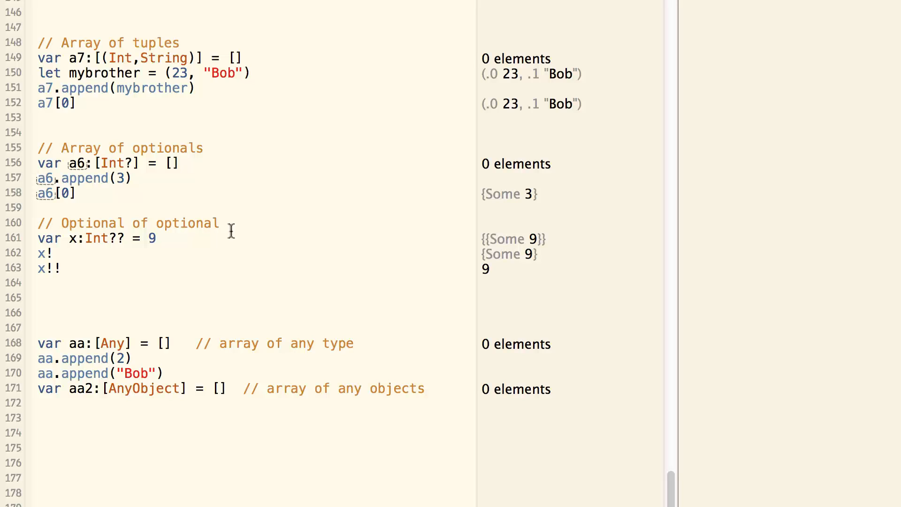
mouse_move(74, 247)
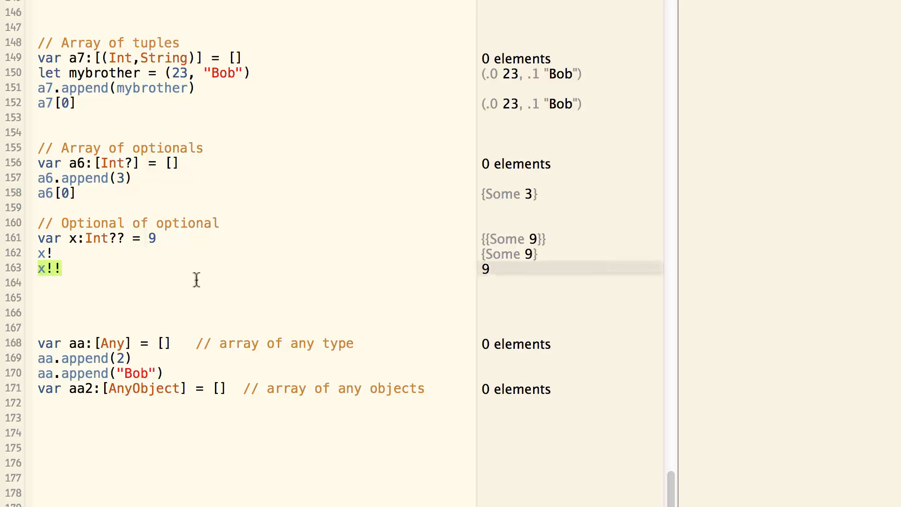
mouse_move(149, 320)
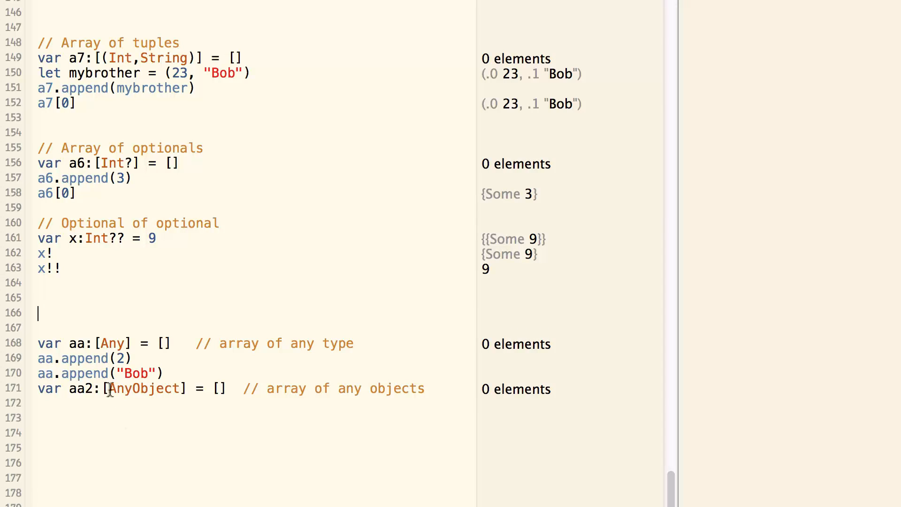
double_click(111, 343)
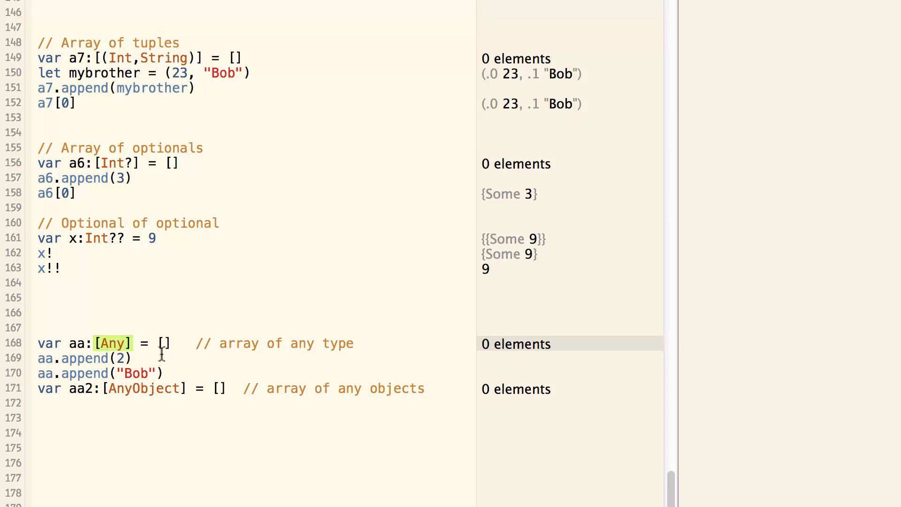
mouse_move(106, 365)
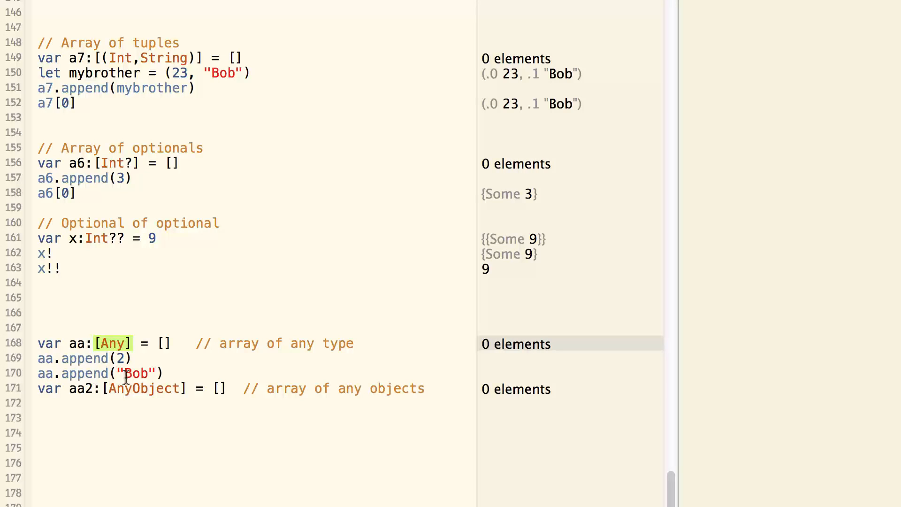
mouse_move(184, 372)
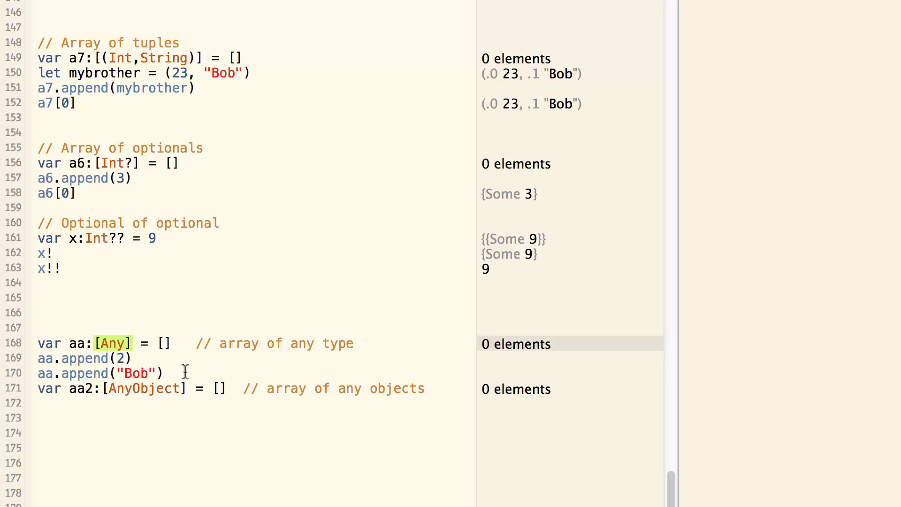